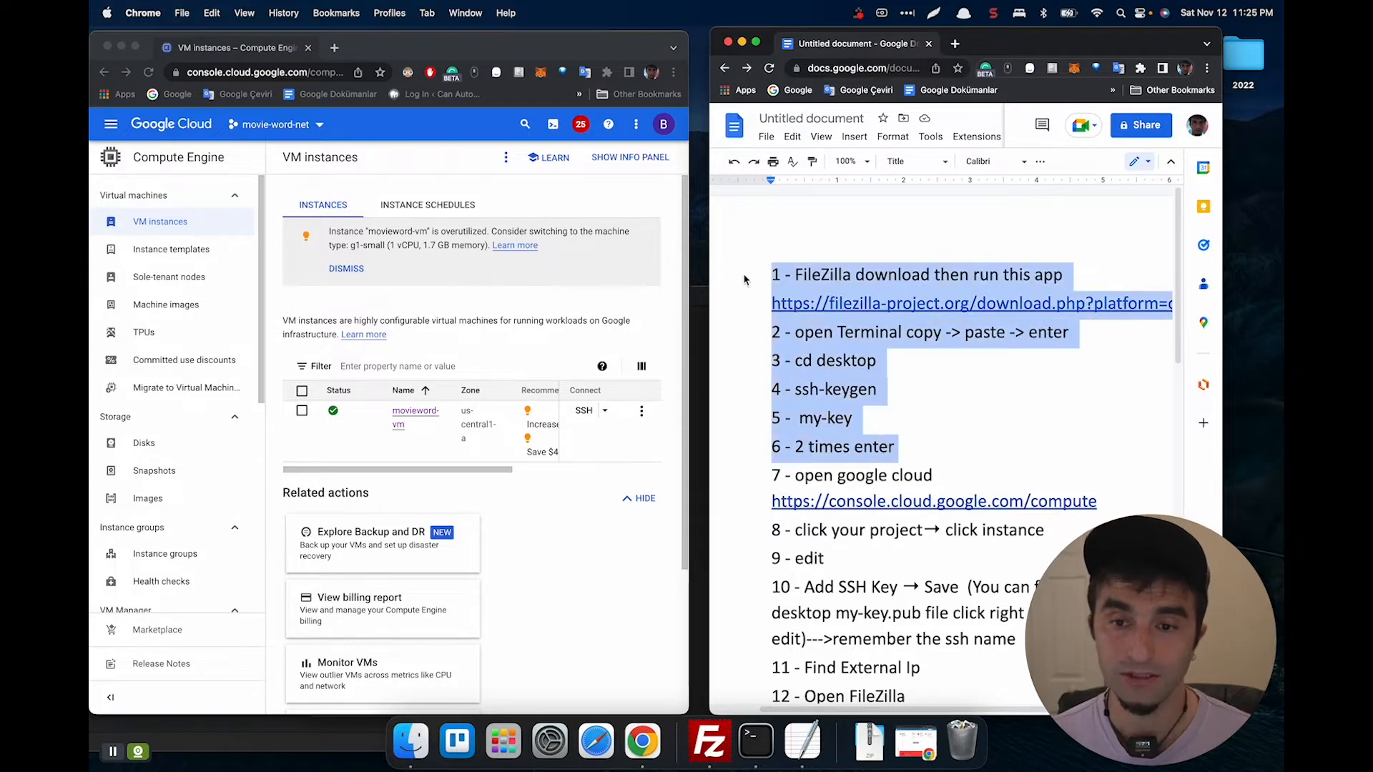
{"action": "mouse_move", "coordinate": [967, 434]}
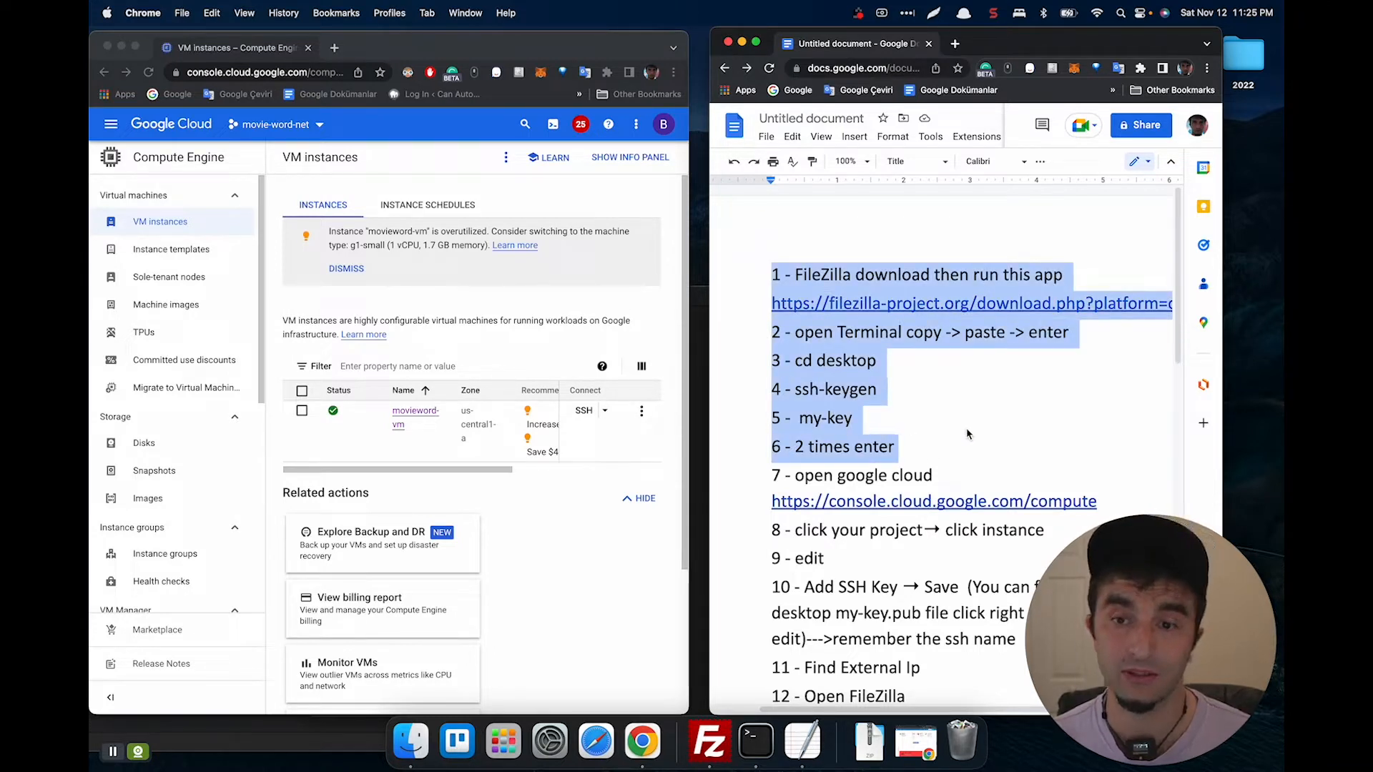
Run ssh-keygen from the desktop directory, naming the key file my-key with no passphrase.
{"action": "left_click", "coordinate": [915, 313]}
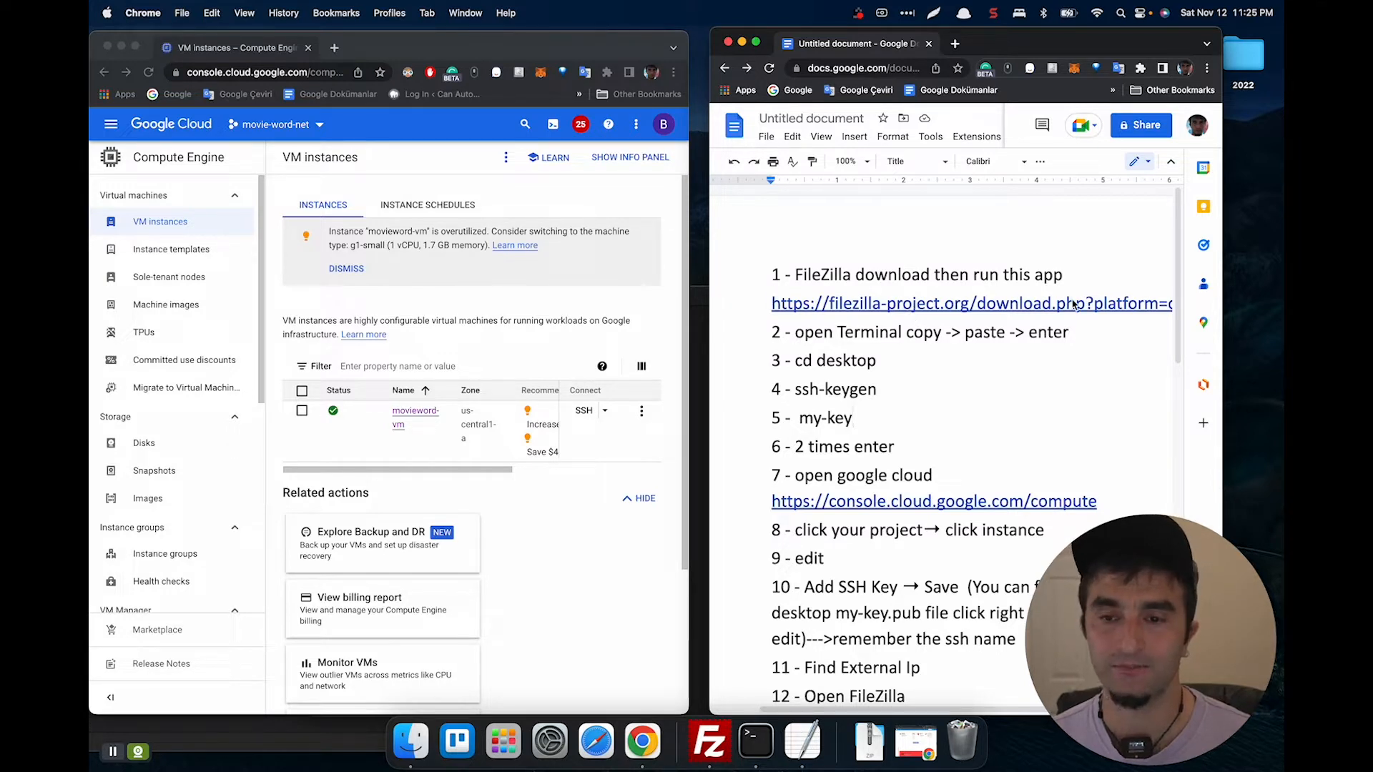
{"action": "mouse_move", "coordinate": [802, 742]}
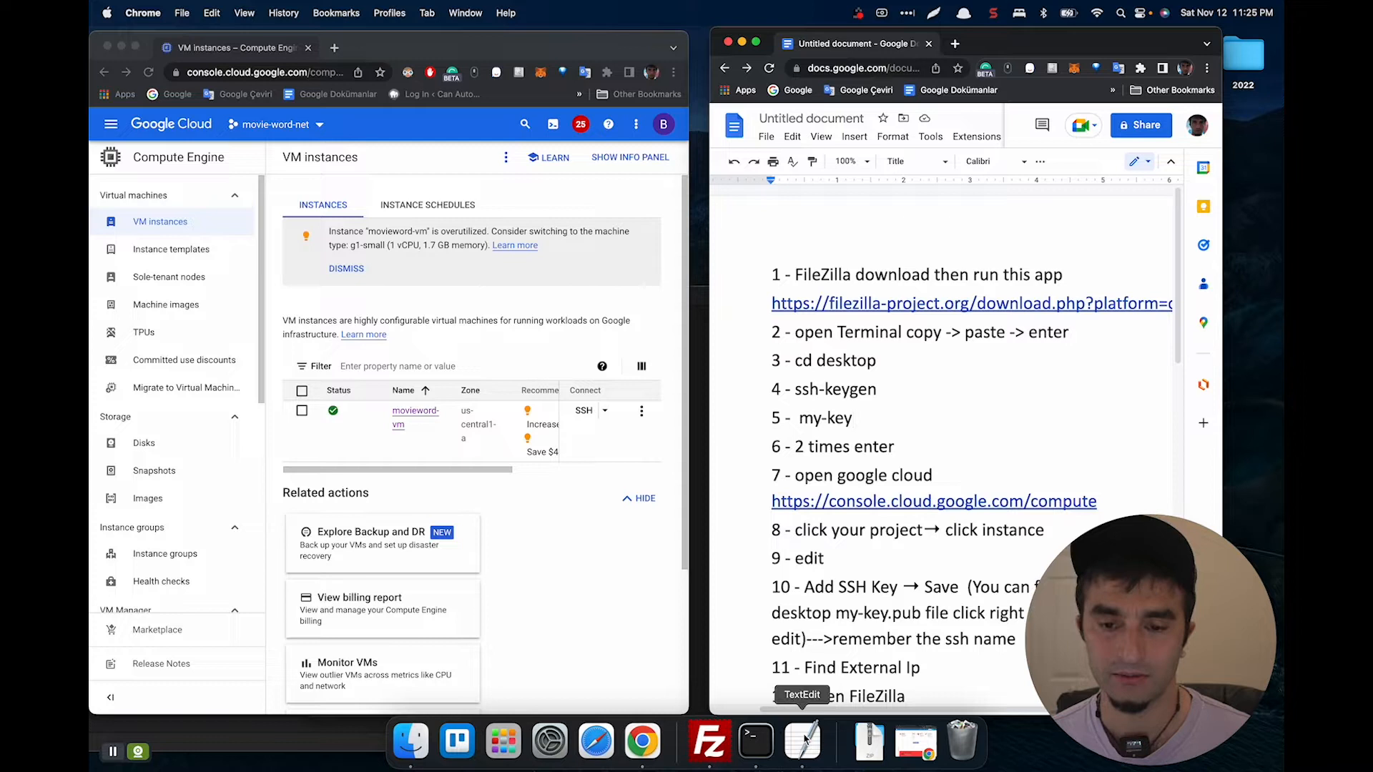
{"action": "left_click", "coordinate": [755, 741]}
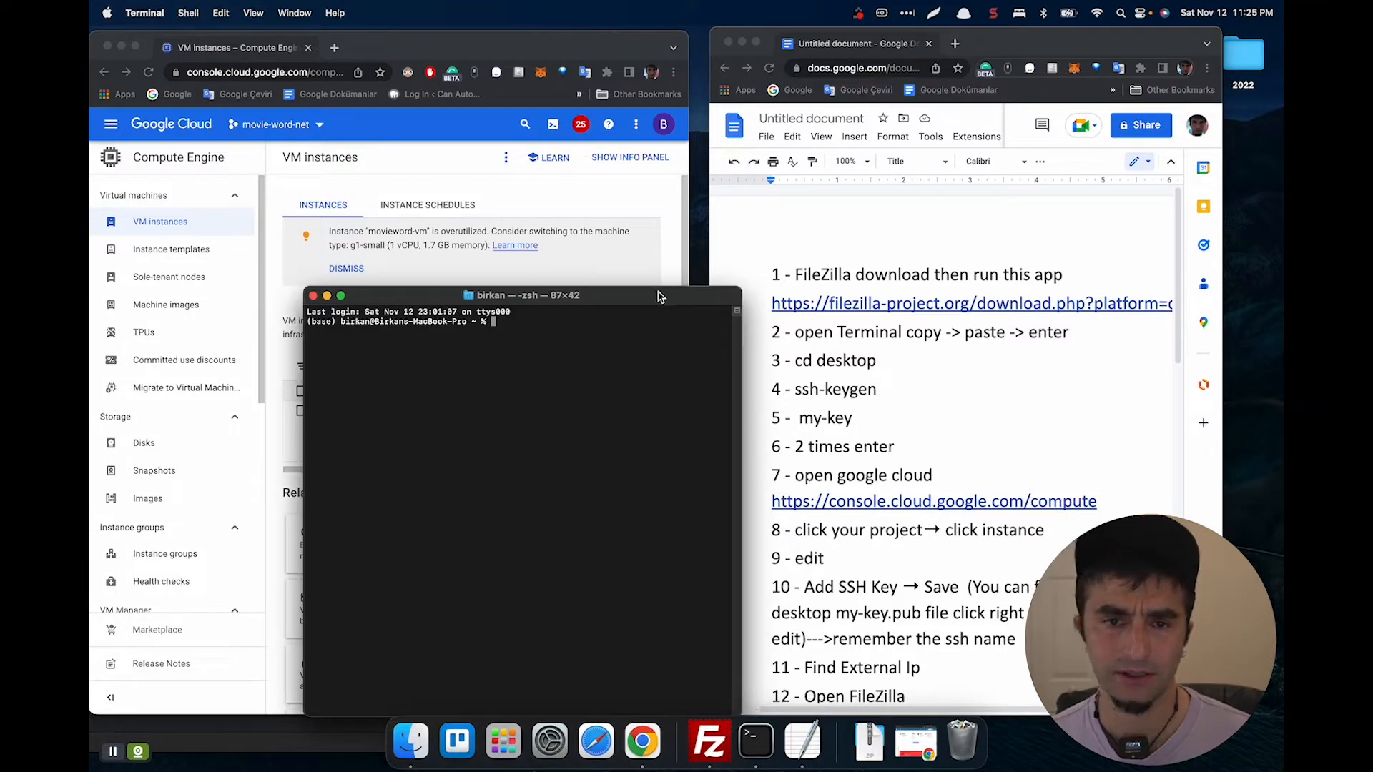
{"action": "double_click", "coordinate": [803, 360]}
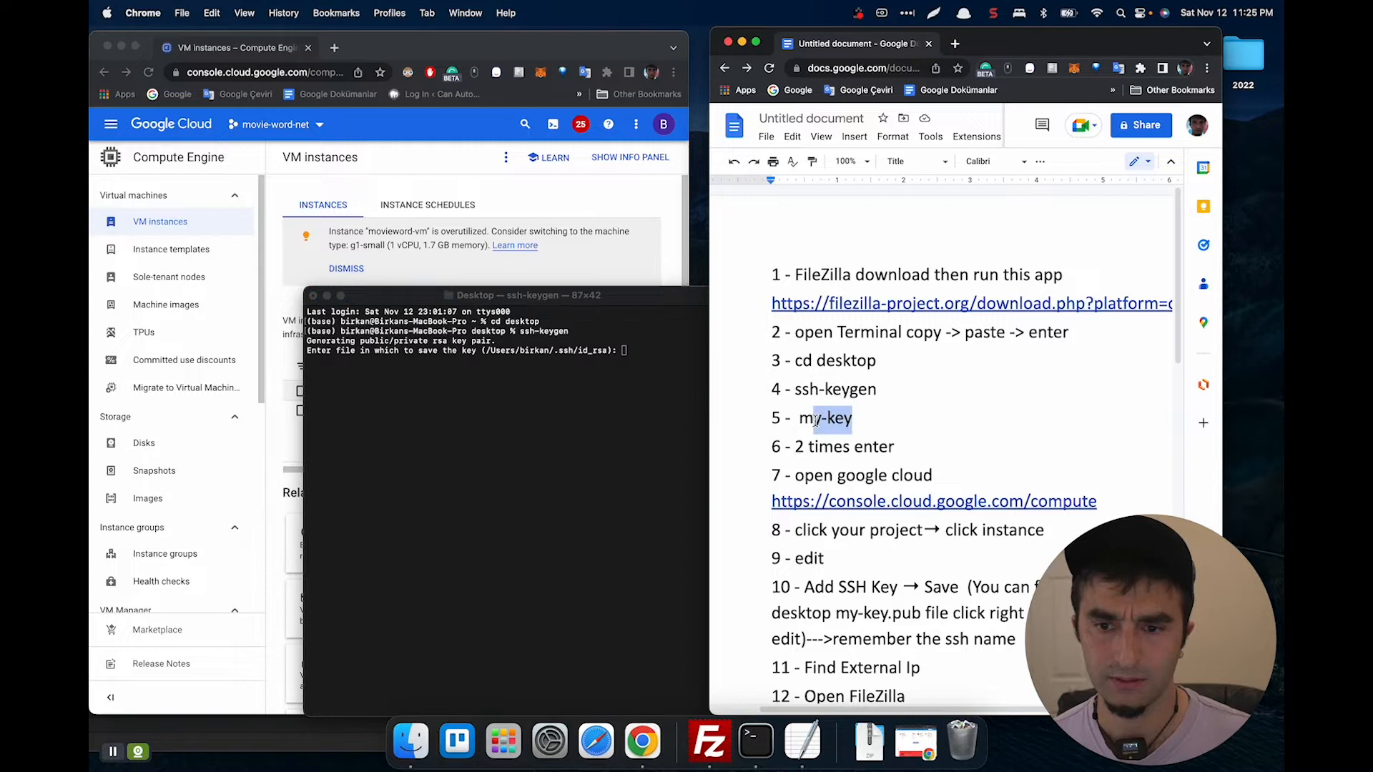
{"action": "type", "text": "my-key"}
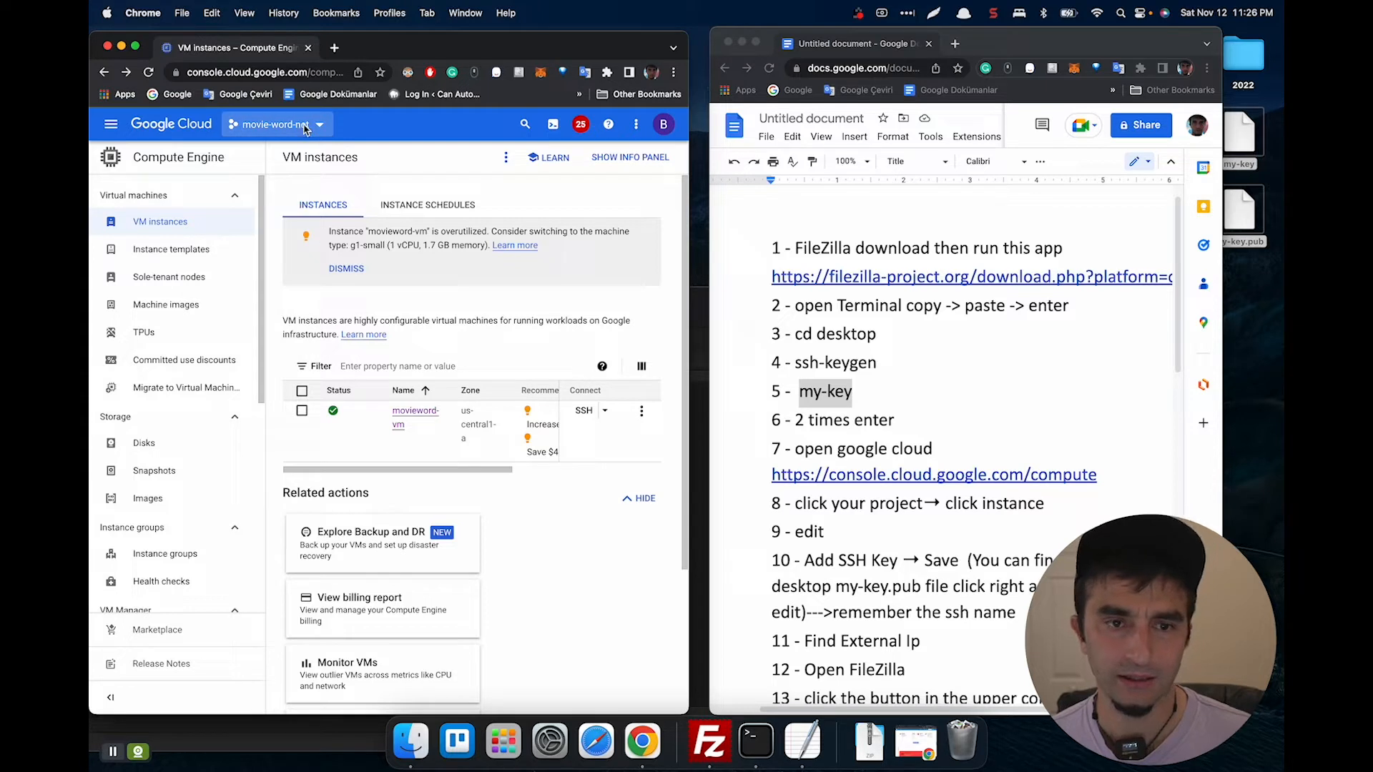
{"action": "mouse_move", "coordinate": [406, 419]}
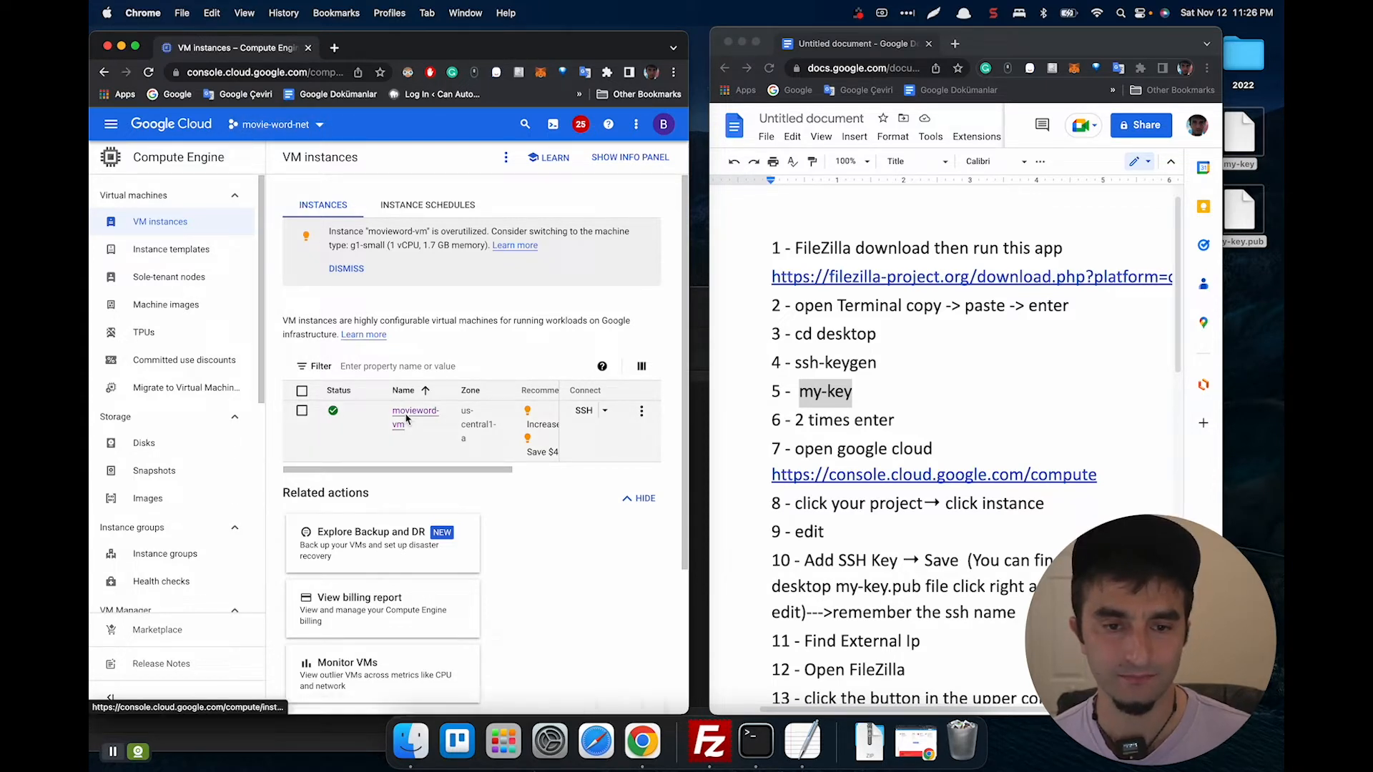
Bring up the movieword-vm instance details and switch them into edit mode.
{"action": "left_click", "coordinate": [415, 410]}
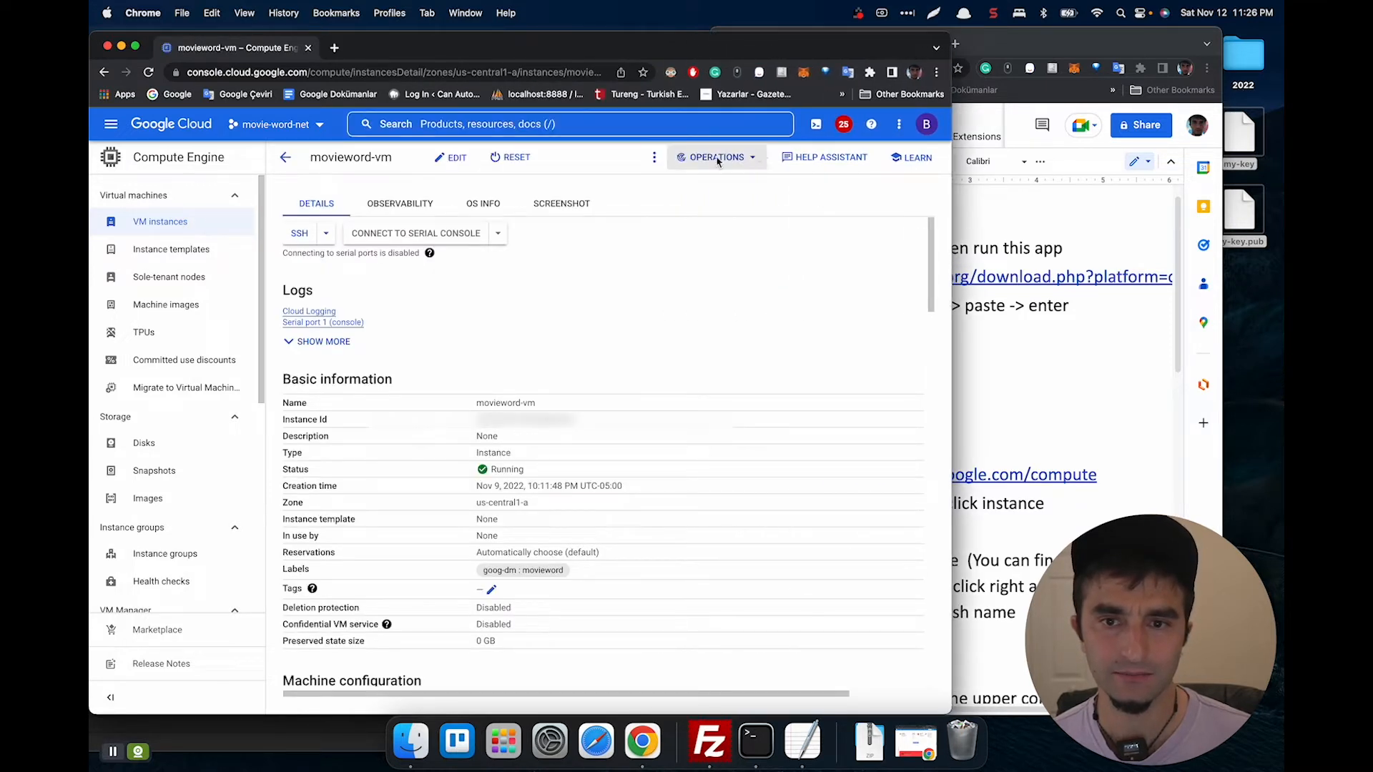
{"action": "left_click", "coordinate": [450, 157]}
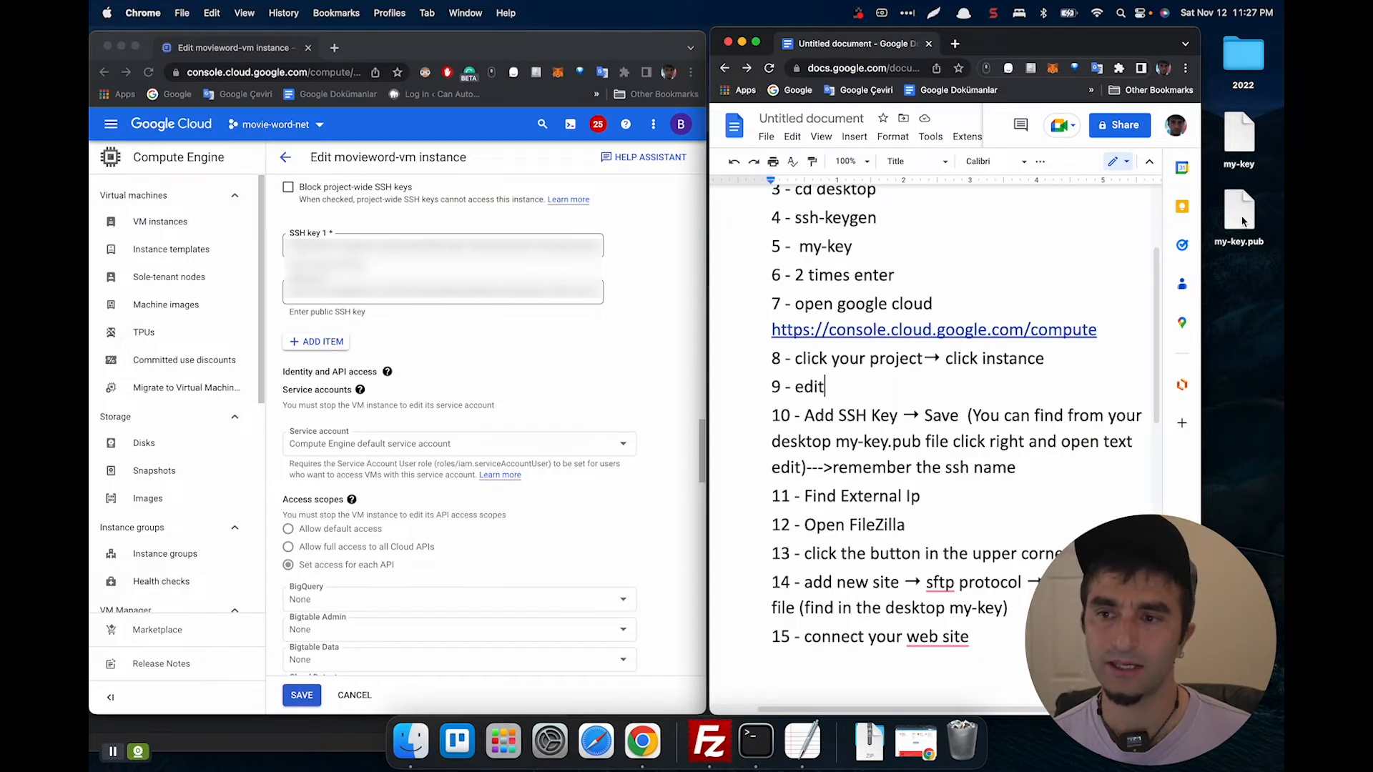
Copy the key from my-key.pub in TextEdit into a new SSH key 3 entry and save the instance.
{"action": "right_click", "coordinate": [1241, 217]}
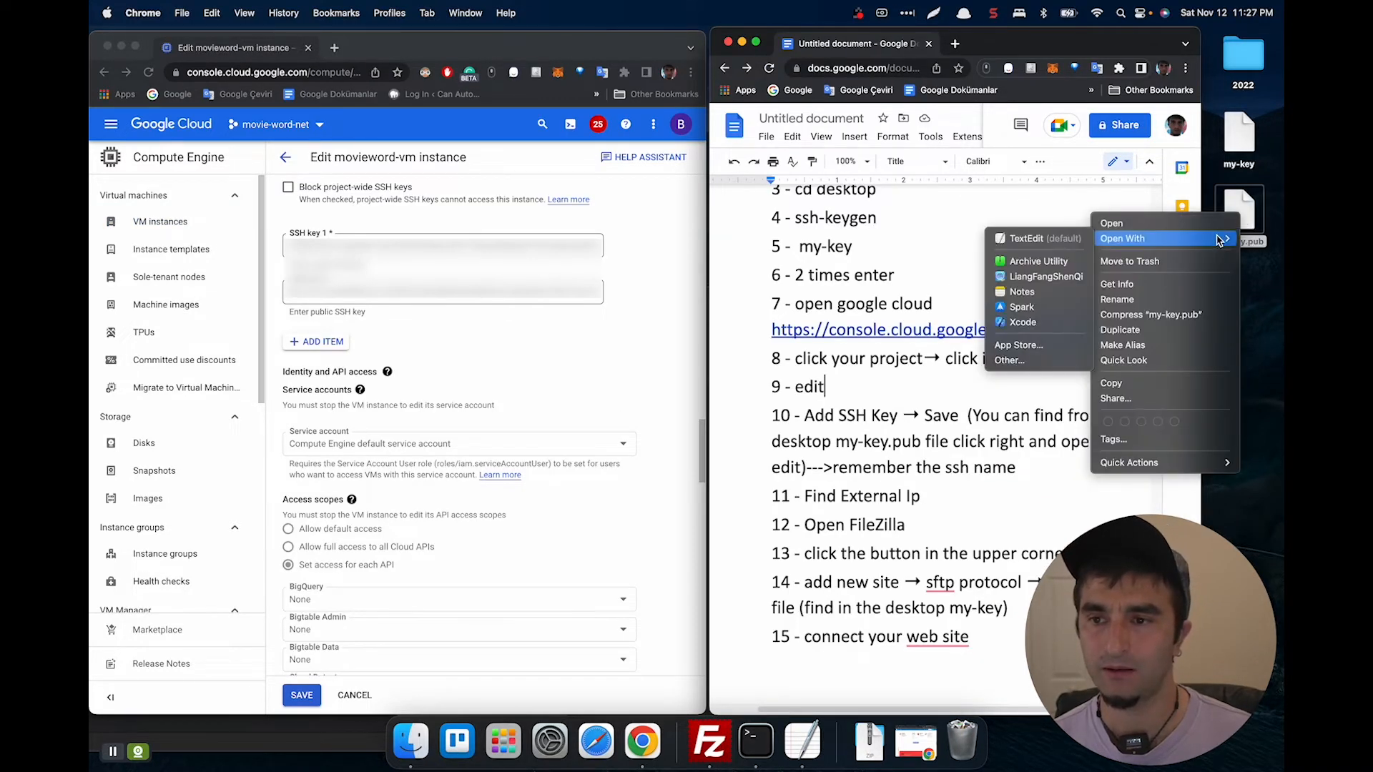
{"action": "mouse_move", "coordinate": [1053, 237]}
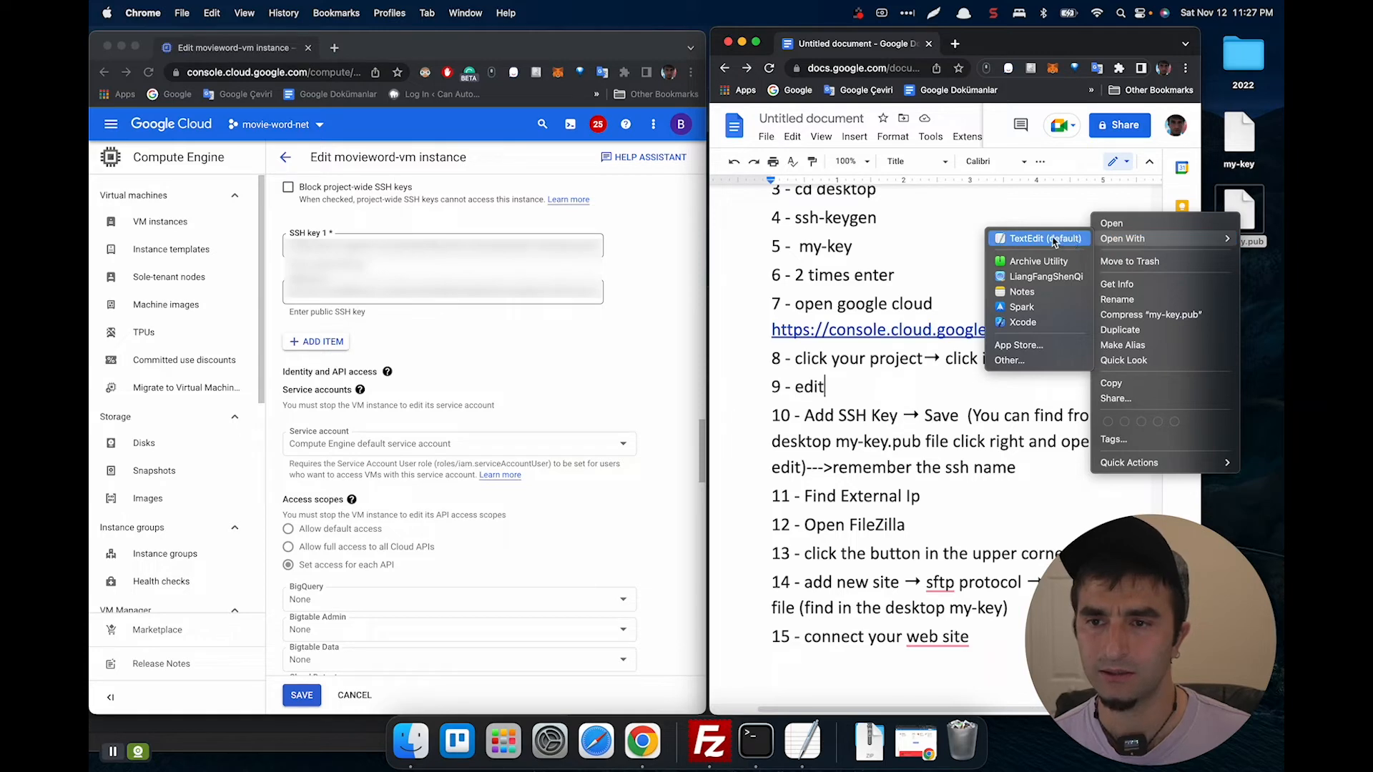
{"action": "left_click", "coordinate": [1038, 237]}
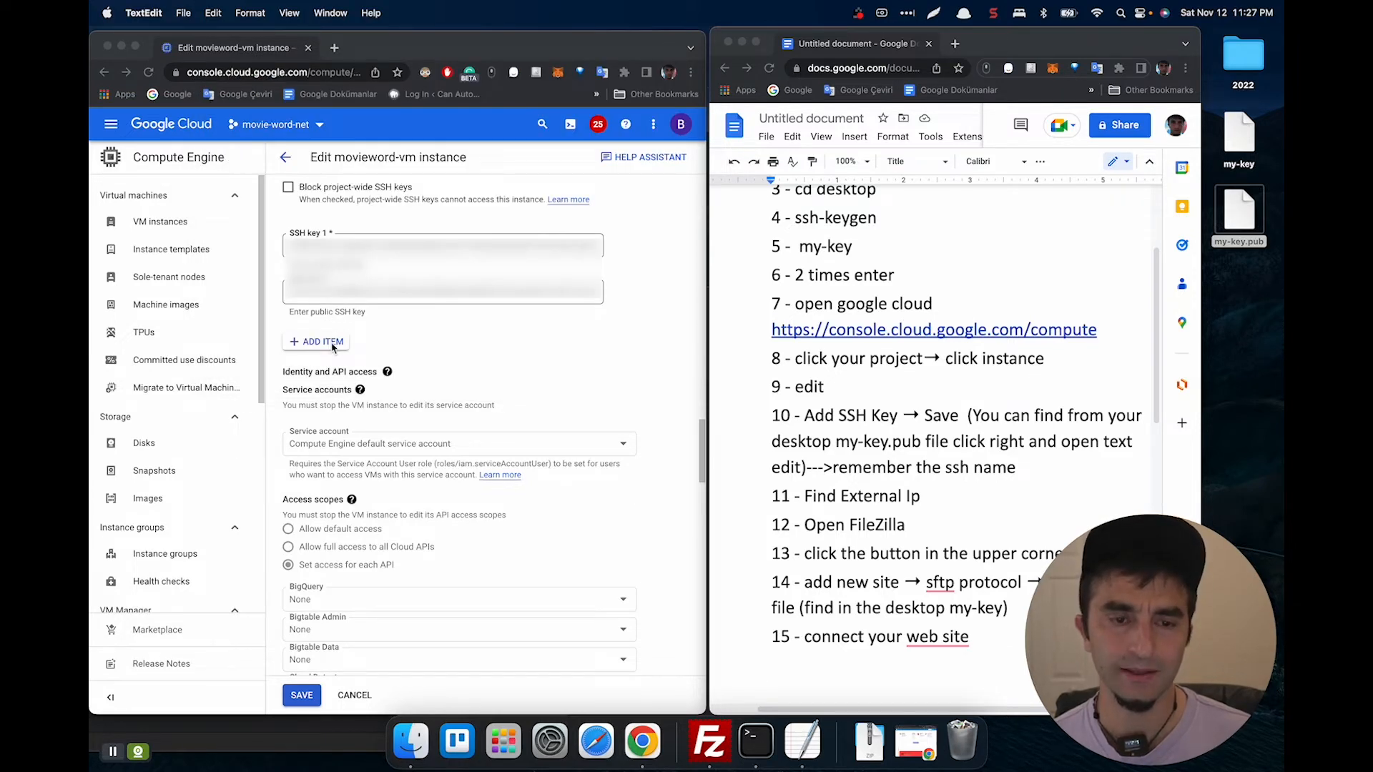
{"action": "left_click", "coordinate": [317, 341]}
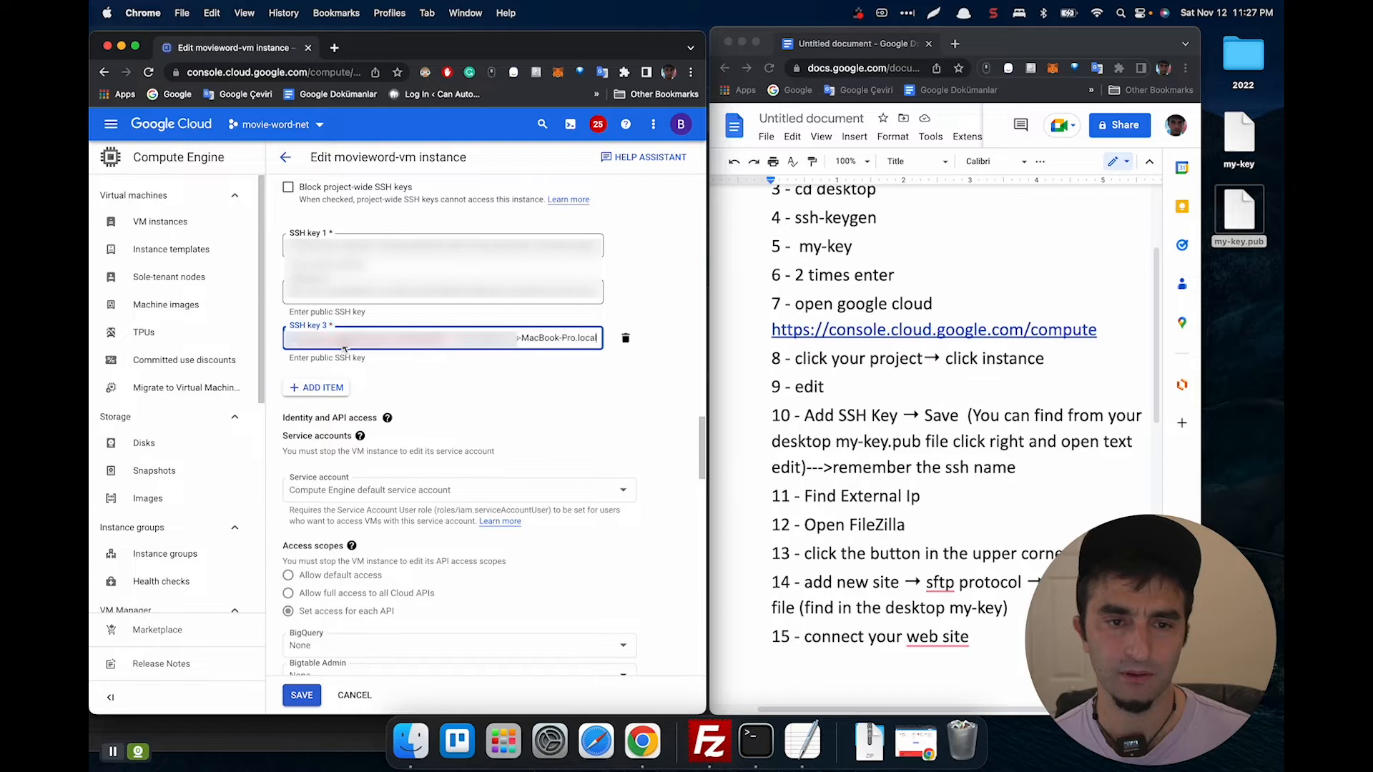
{"action": "left_click", "coordinate": [300, 695]}
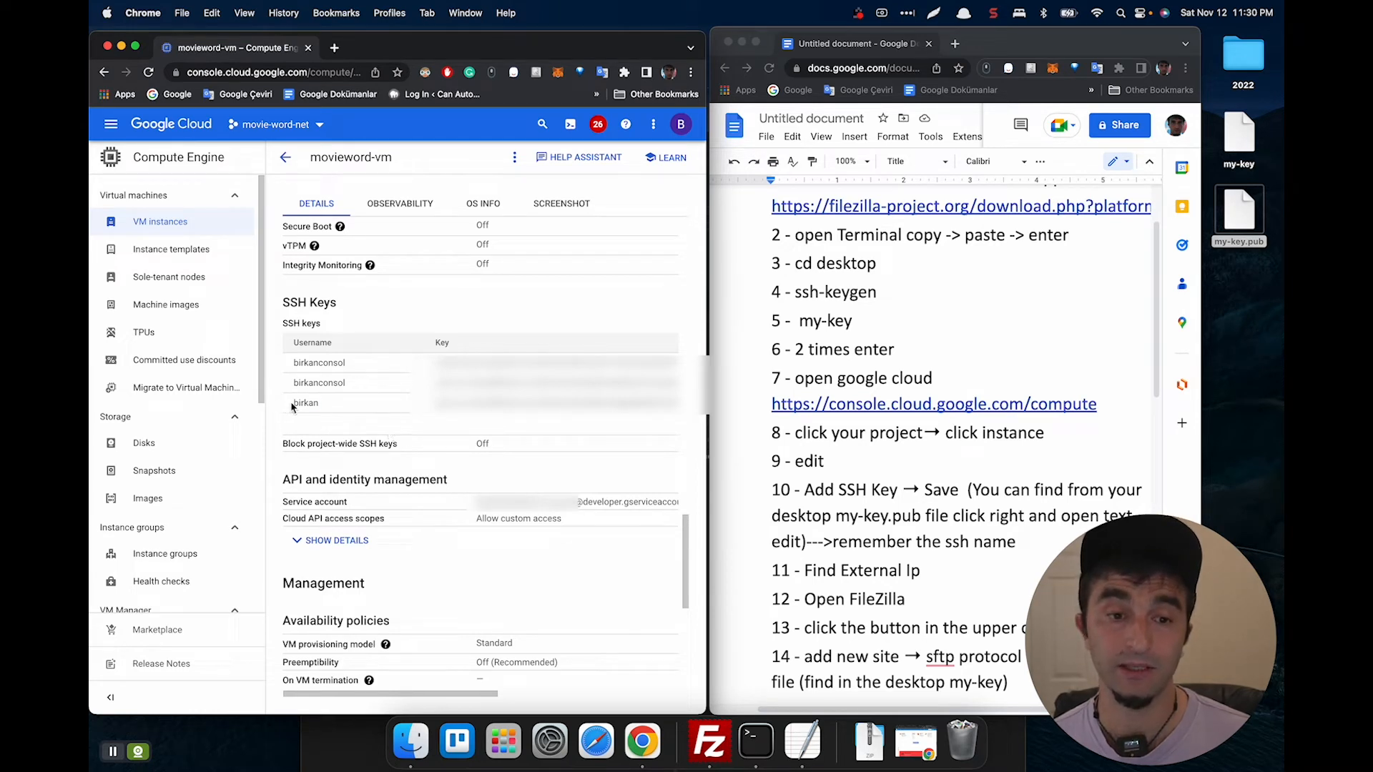
Scroll to Network interfaces to reveal the external IP 35.222.233.90.
{"action": "scroll", "scroll_direction": "down", "scroll_amount": 3}
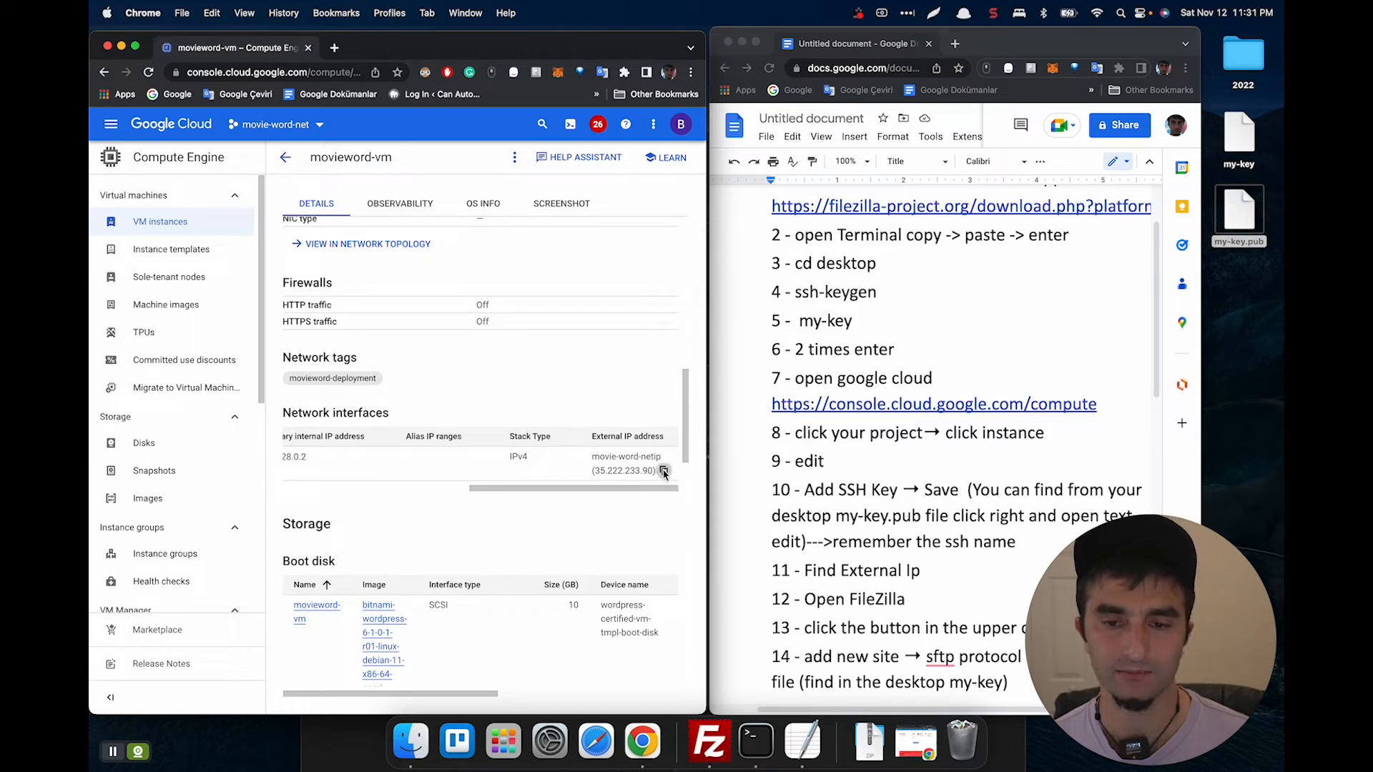
{"action": "mouse_move", "coordinate": [709, 742]}
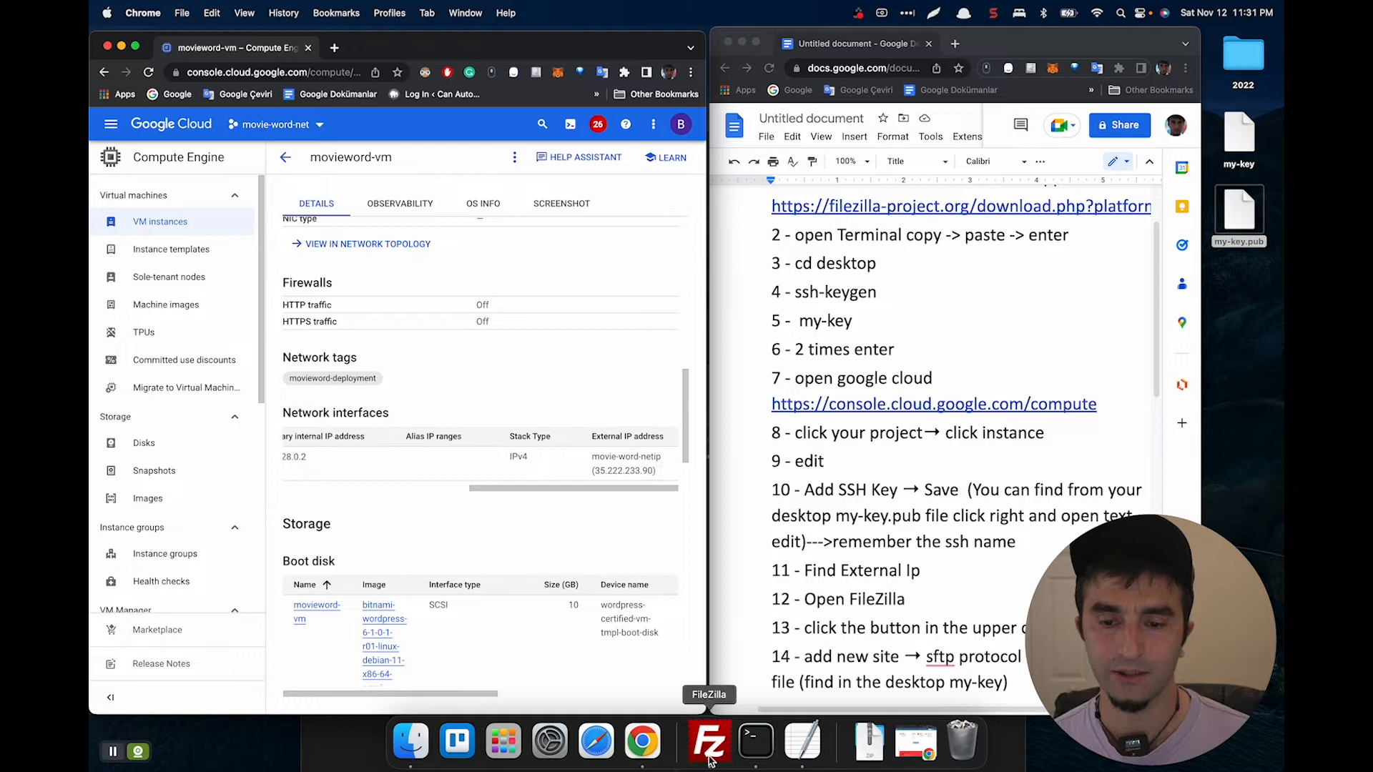
Create a new Site Manager entry with host 35.222.233.90 using the SFTP protocol.
{"action": "left_click", "coordinate": [706, 742]}
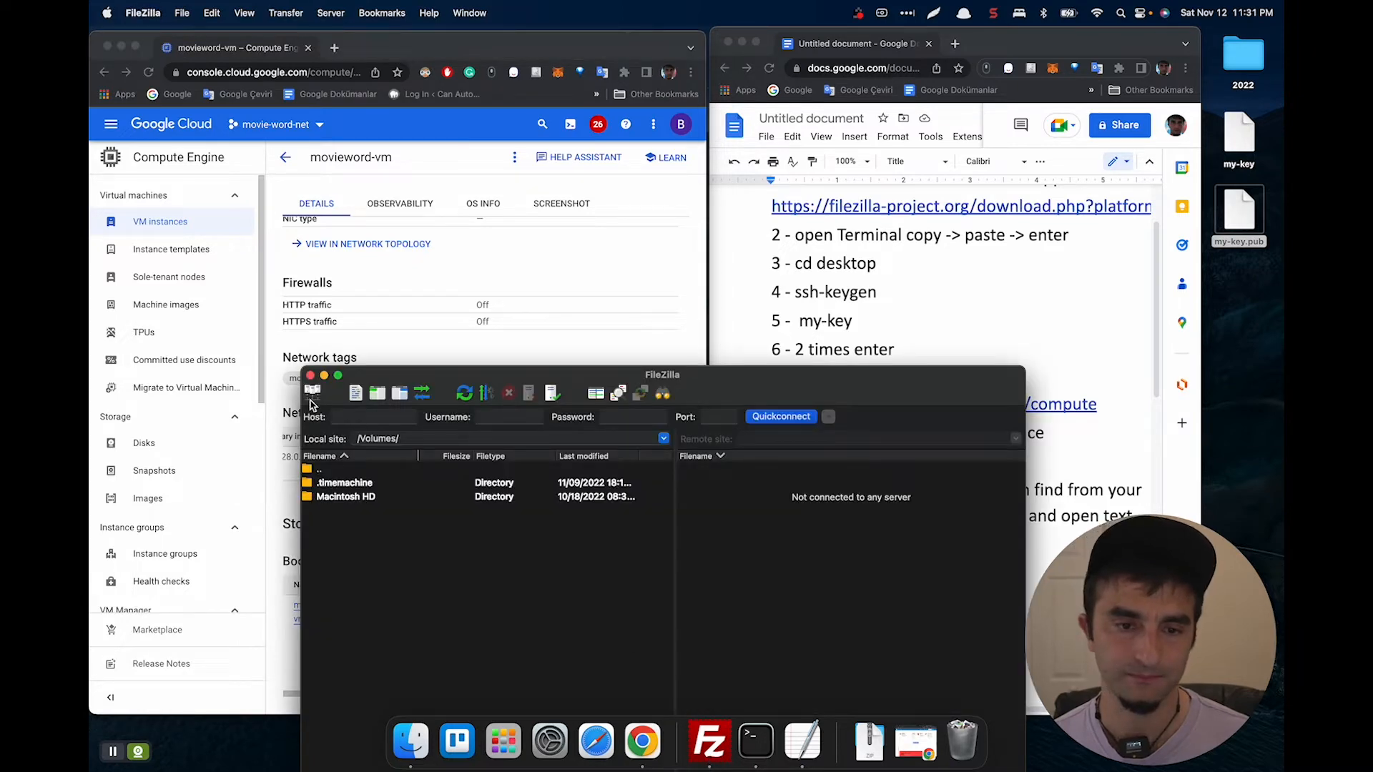
{"action": "left_click", "coordinate": [312, 394]}
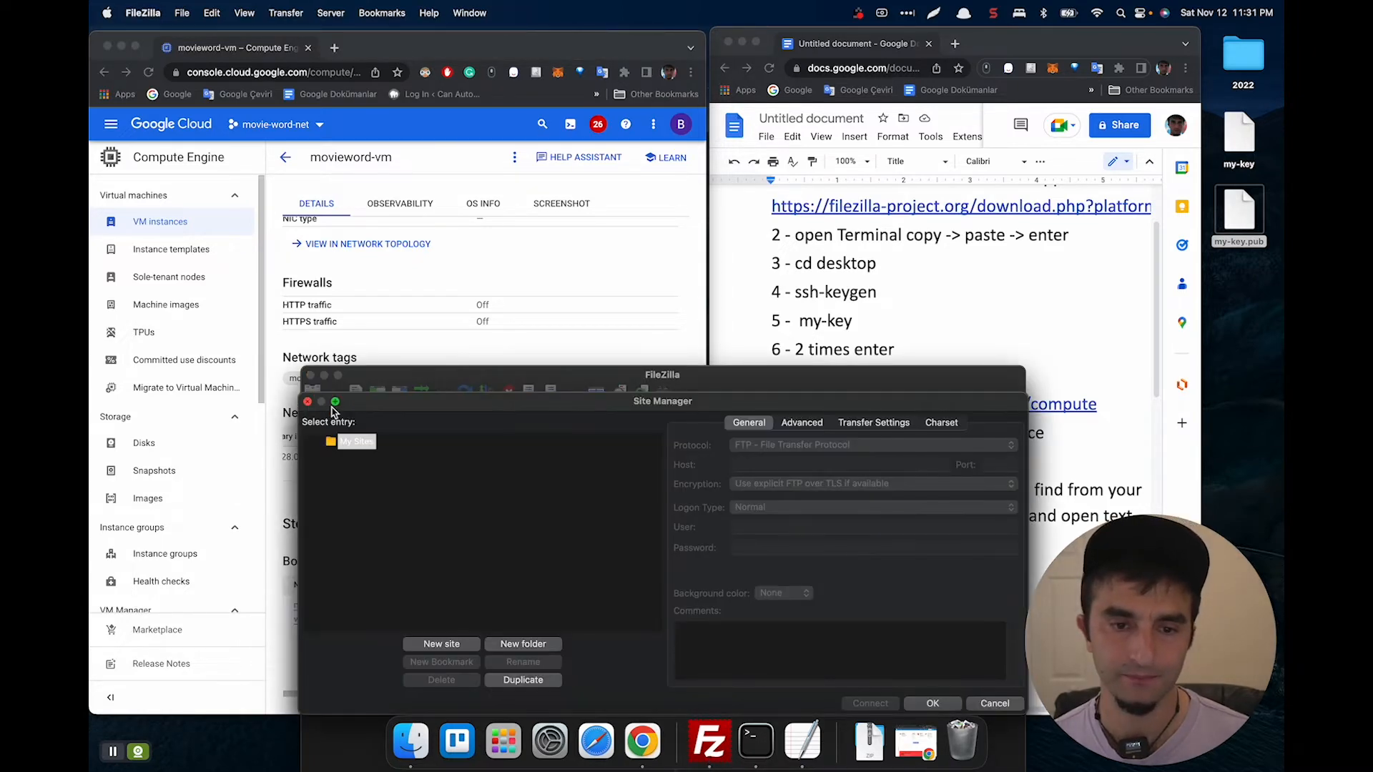
{"action": "left_click", "coordinate": [441, 643]}
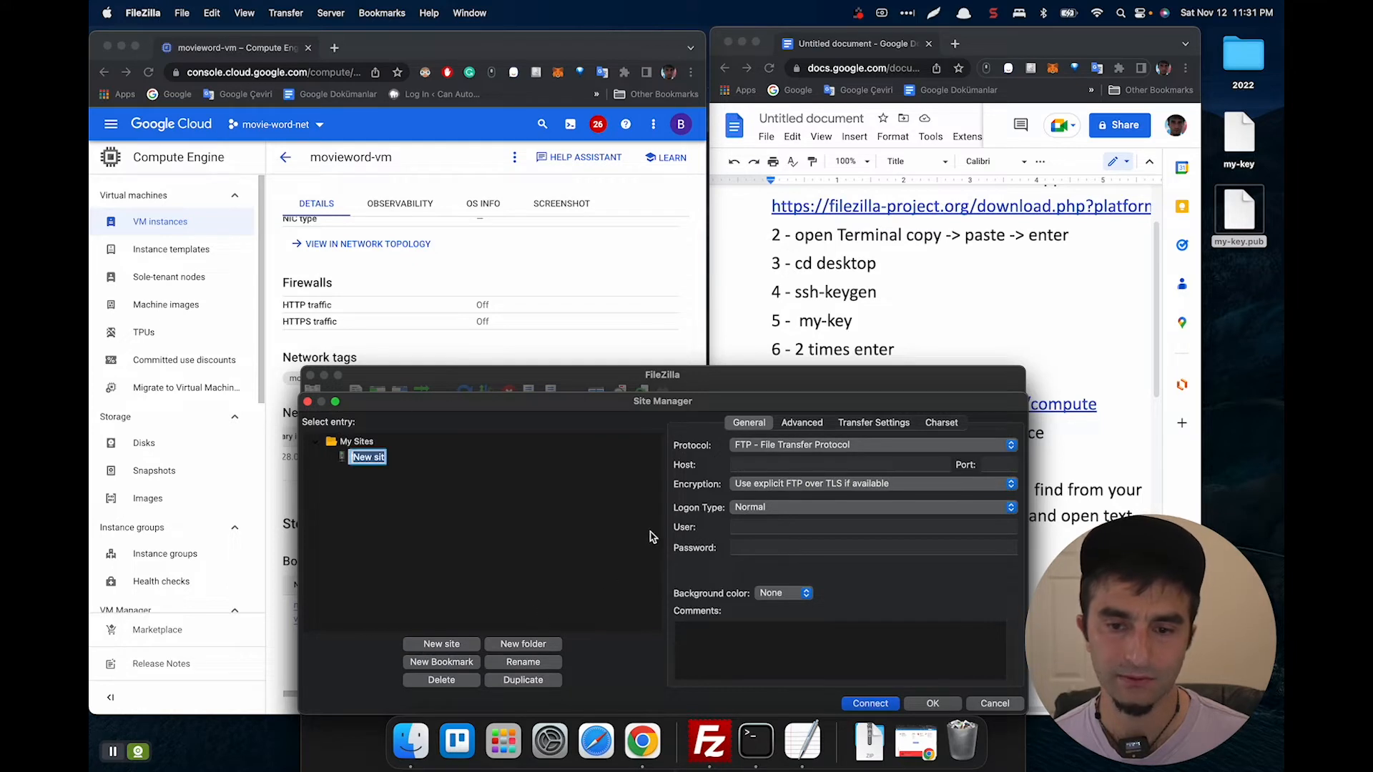
{"action": "left_click", "coordinate": [838, 464]}
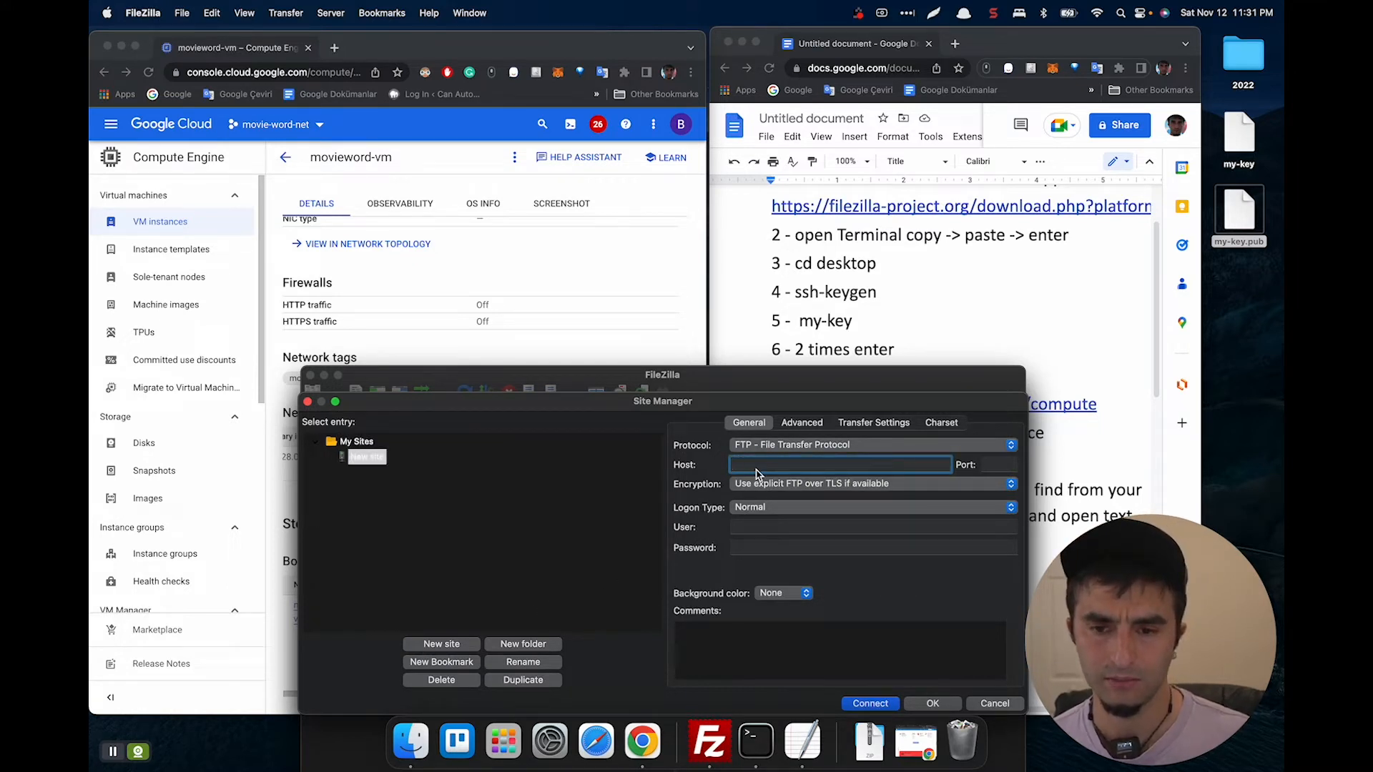
{"action": "type", "text": "35.222.233.90"}
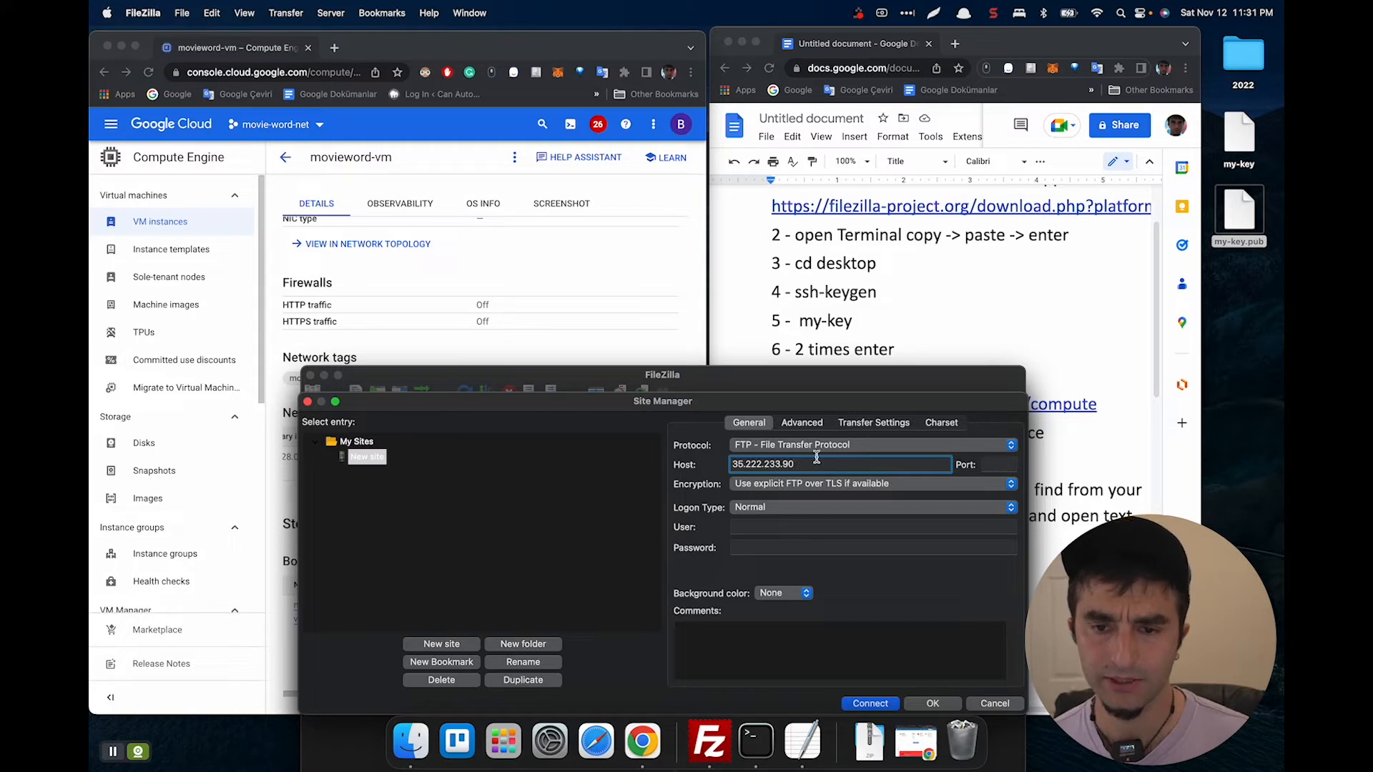
{"action": "left_click", "coordinate": [871, 445]}
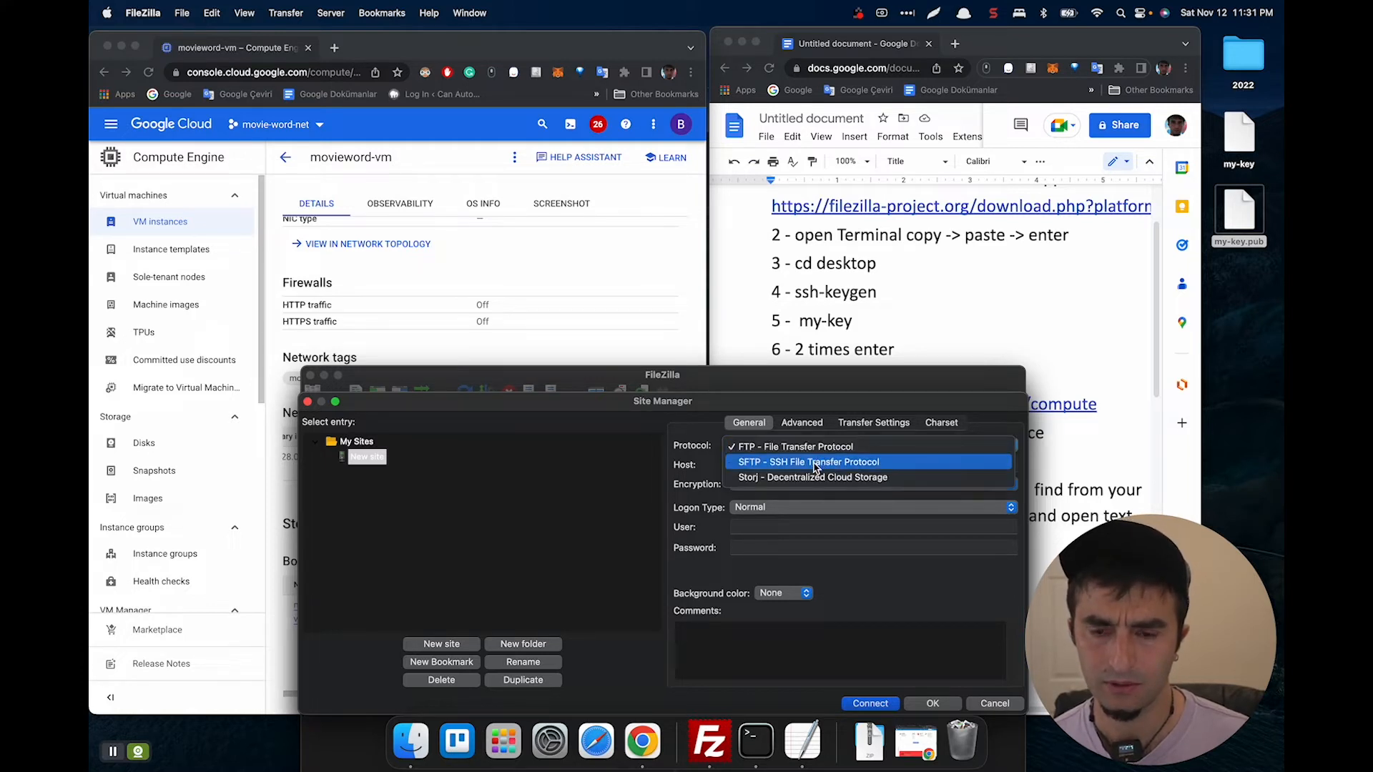
{"action": "left_click", "coordinate": [806, 462]}
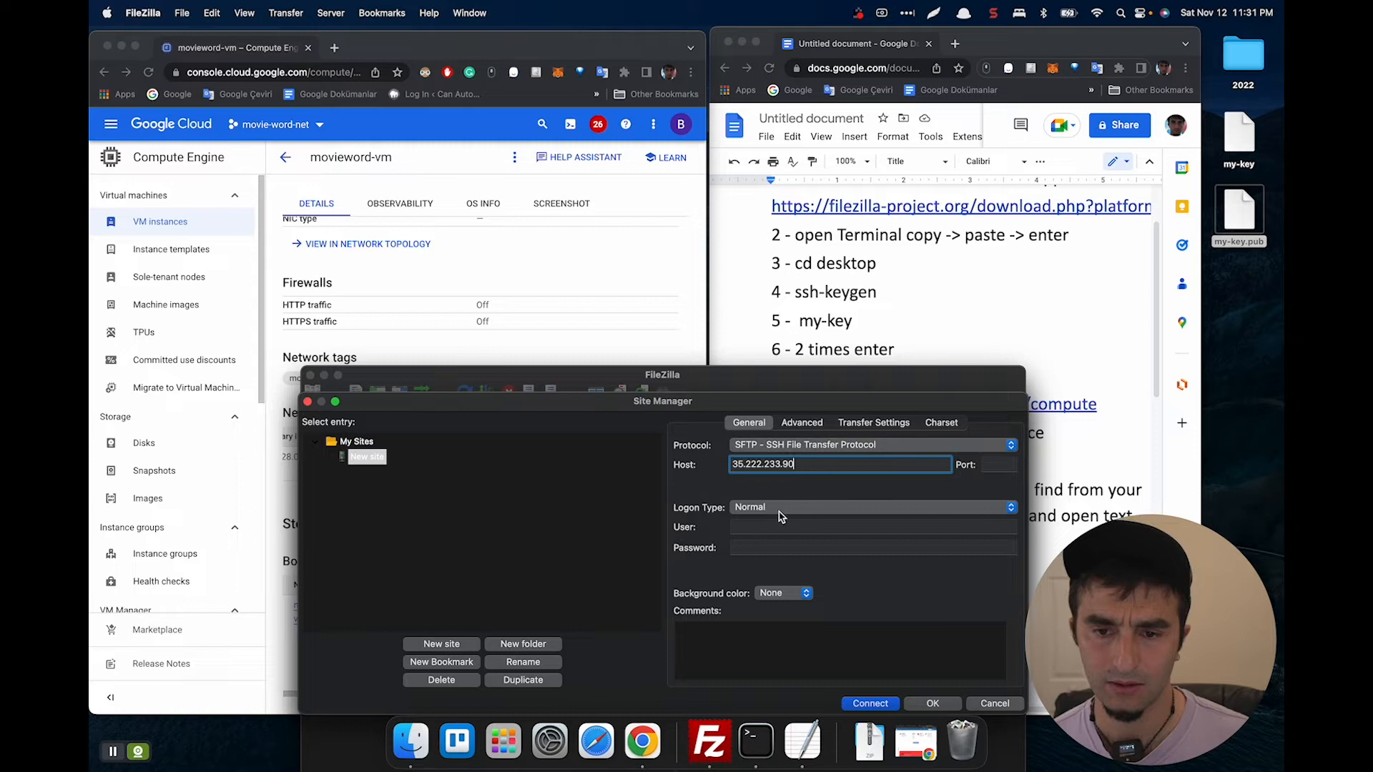
Set logon type to Key file, user birkan, and select the my-key file from the Desktop.
{"action": "left_click", "coordinate": [871, 508]}
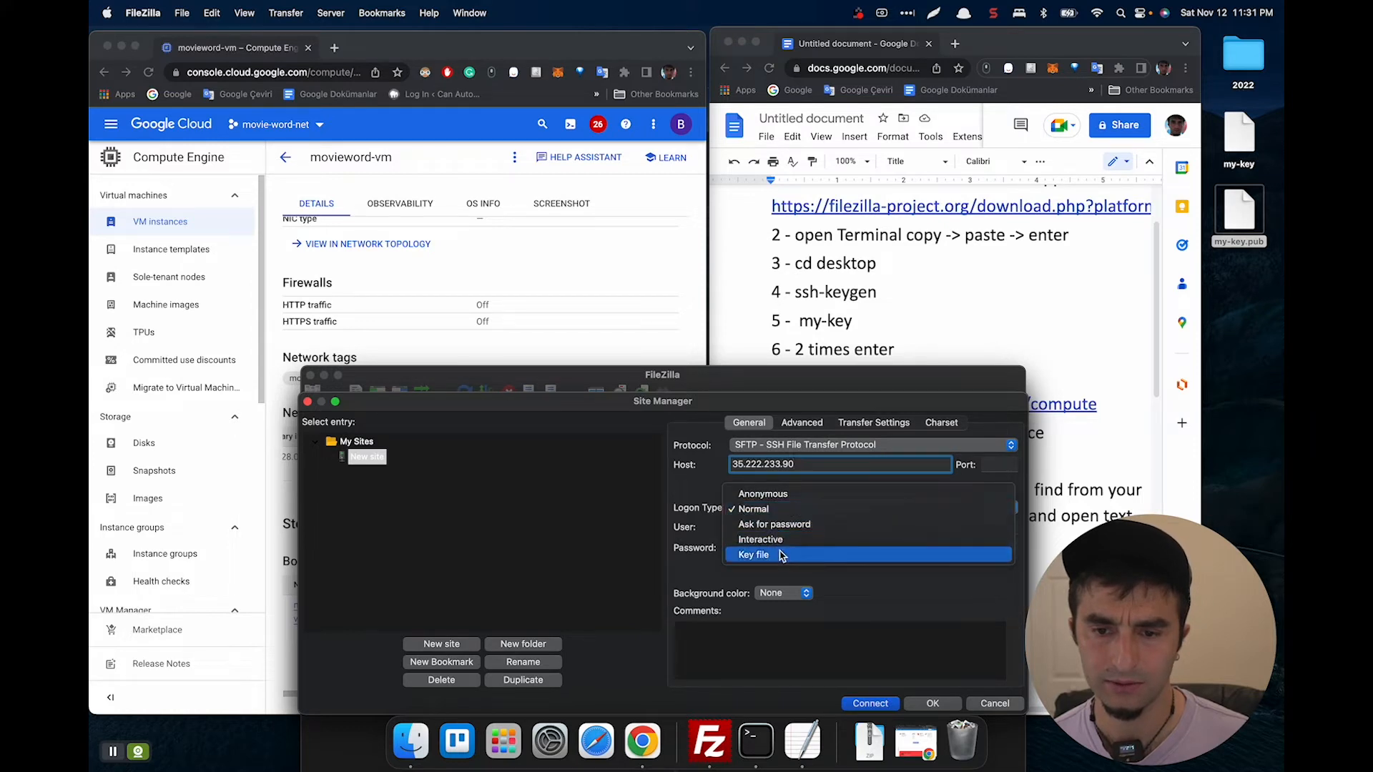
{"action": "left_click", "coordinate": [752, 555]}
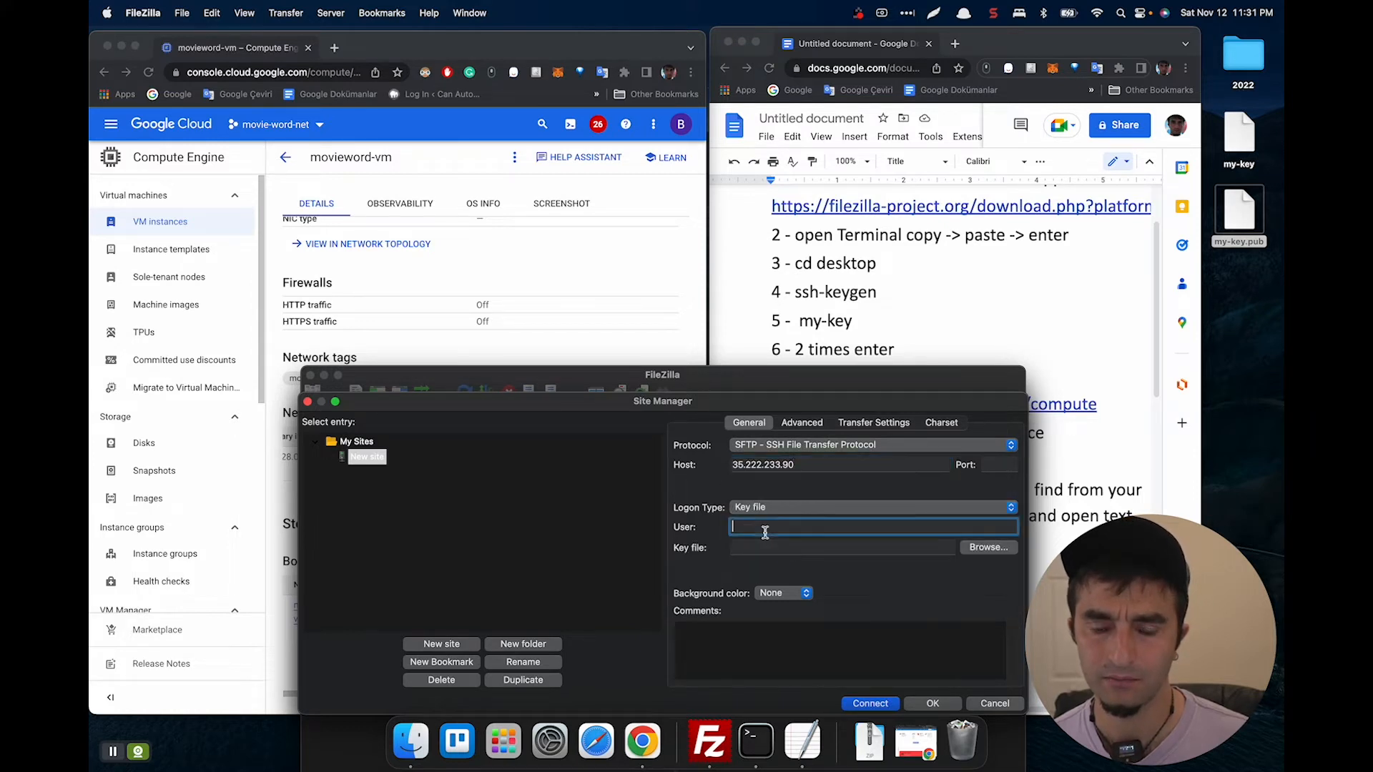
{"action": "type", "text": "b"}
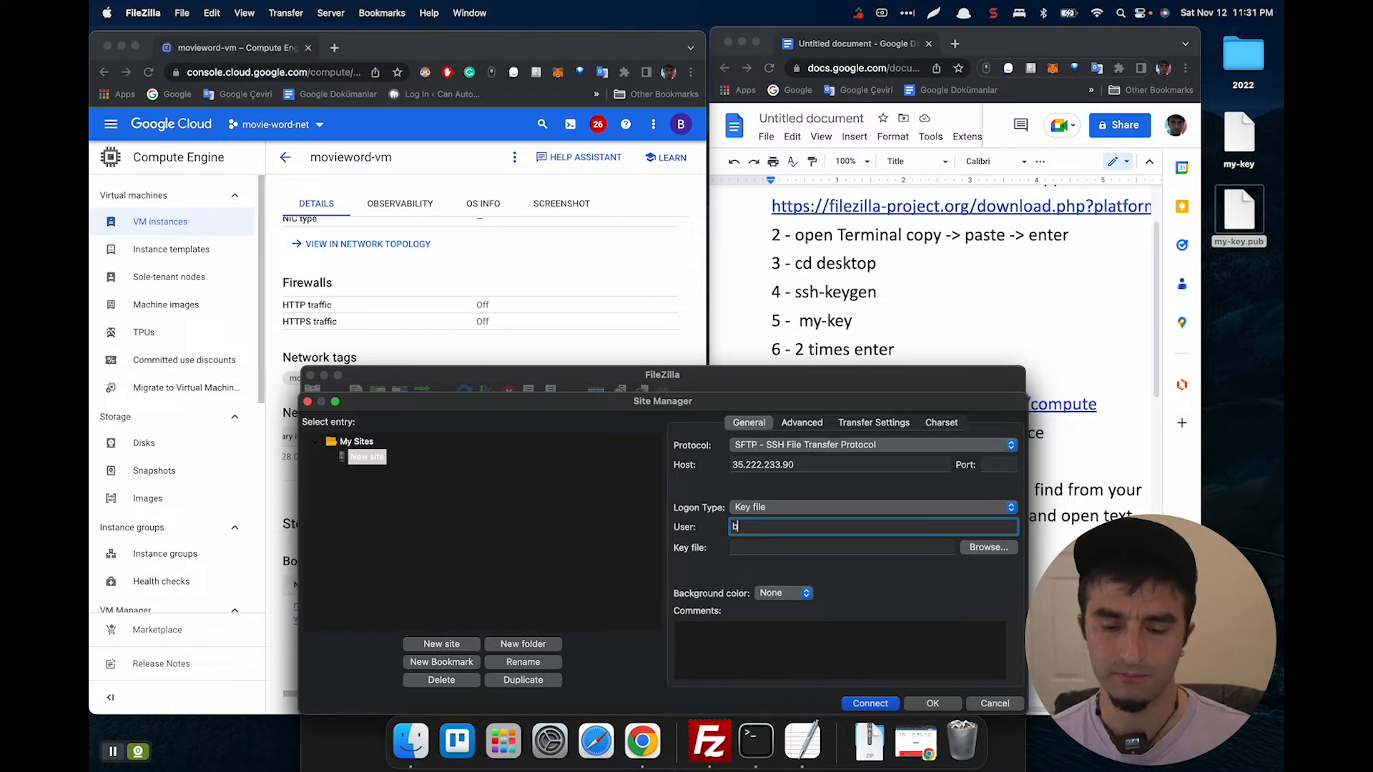
{"action": "type", "text": "irkan"}
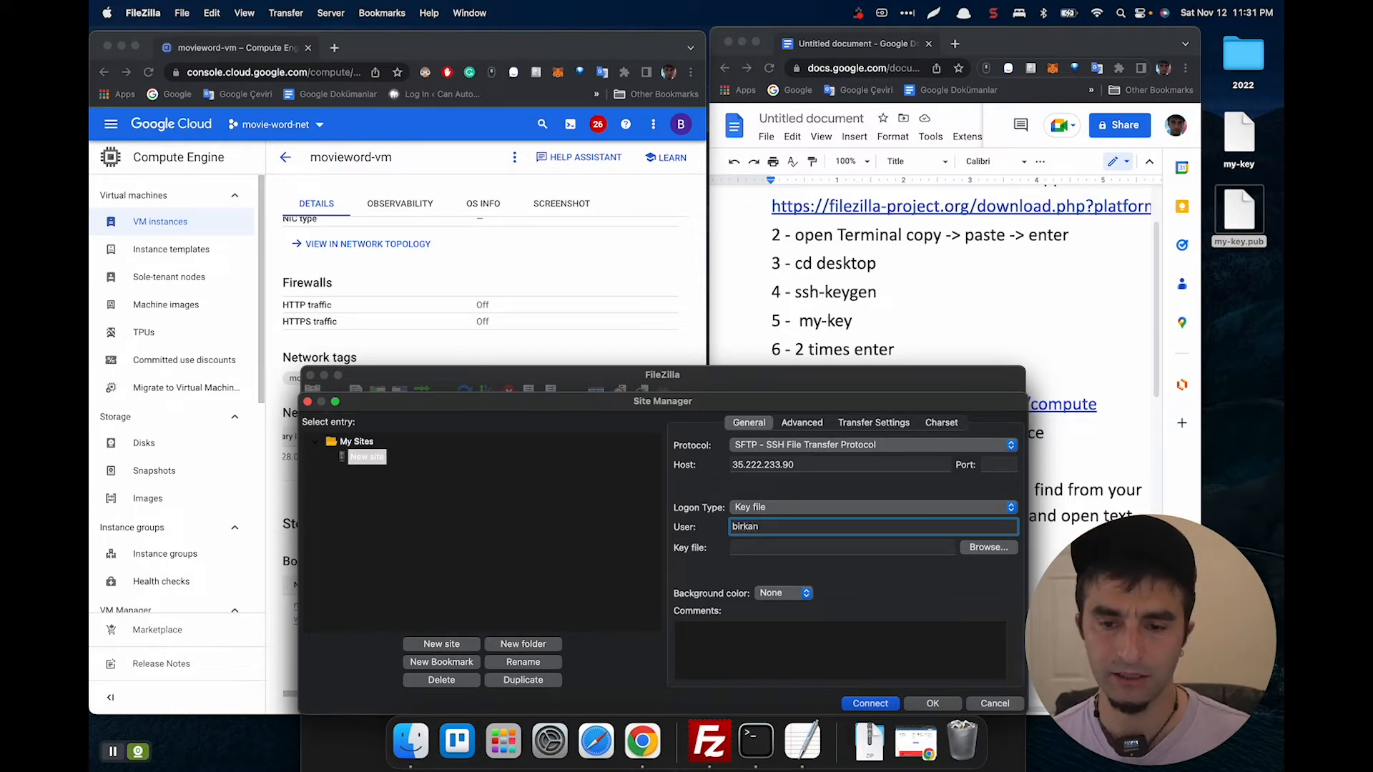
{"action": "left_click", "coordinate": [841, 547]}
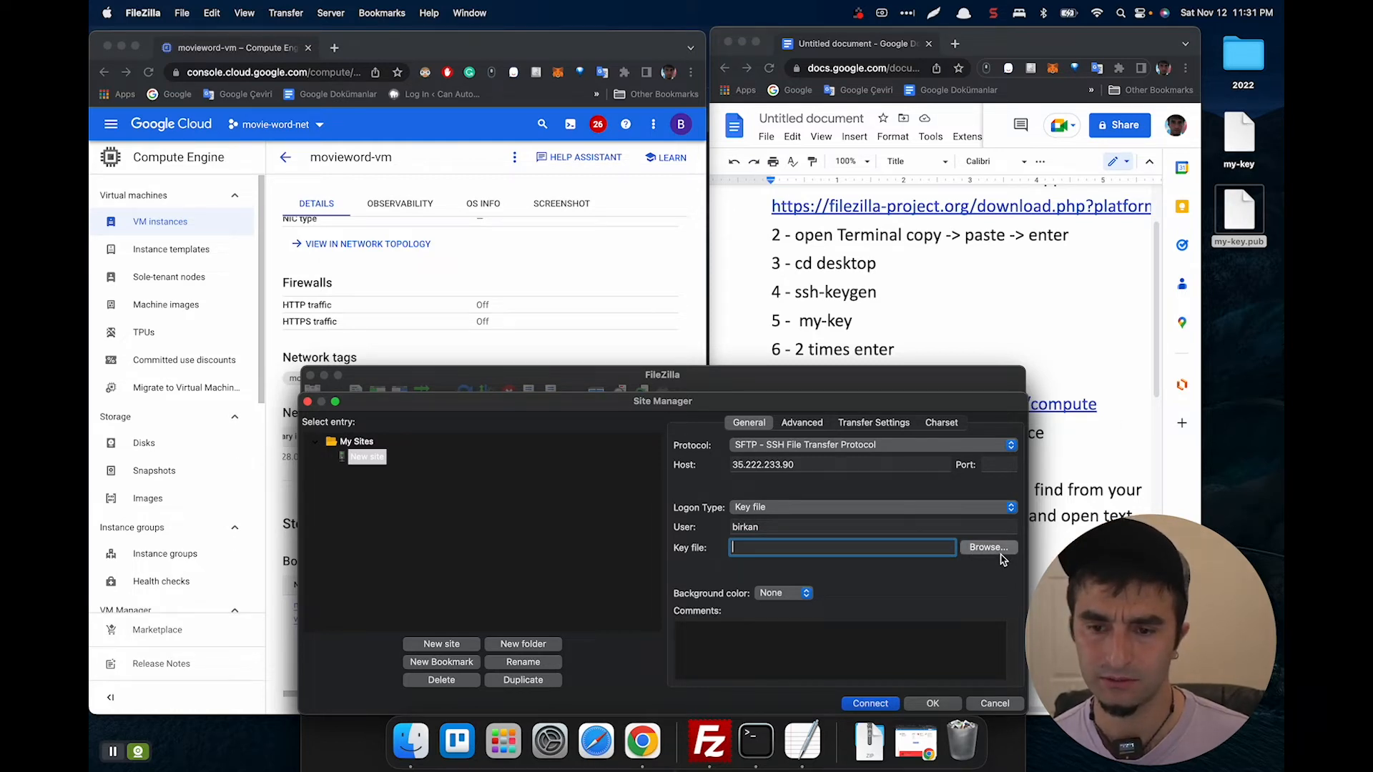
{"action": "left_click", "coordinate": [988, 546]}
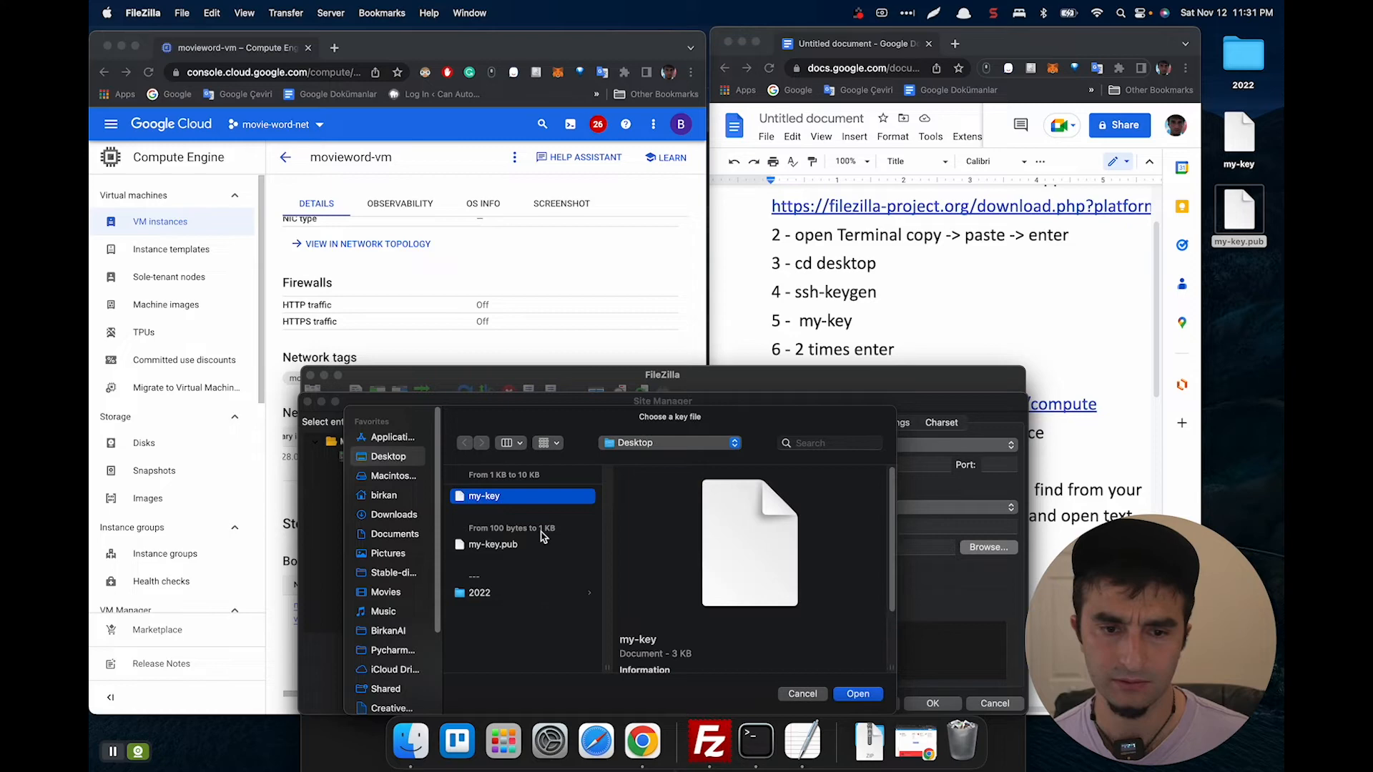
{"action": "left_click", "coordinate": [858, 693]}
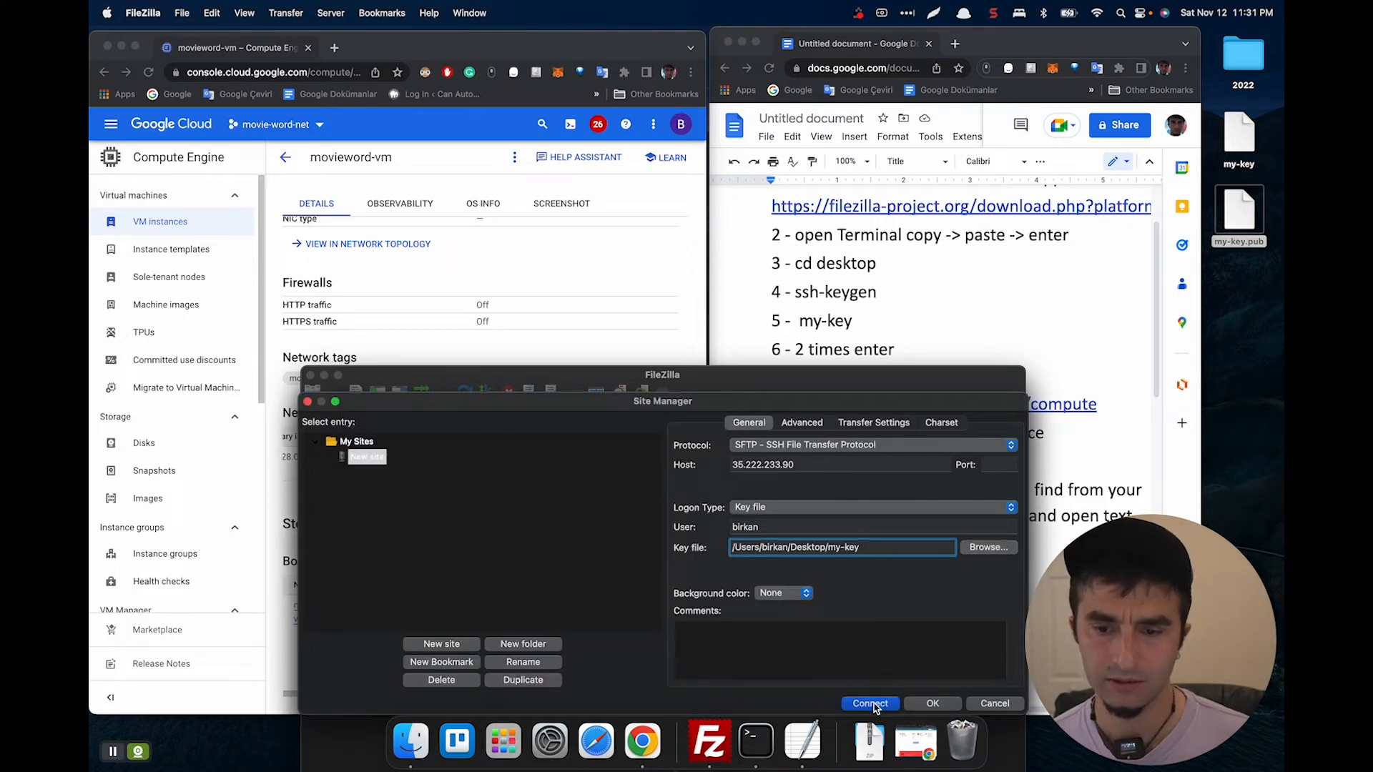
Connect to 35.222.233.90 and accept the unknown host key to list the server's root folders.
{"action": "left_click", "coordinate": [869, 703]}
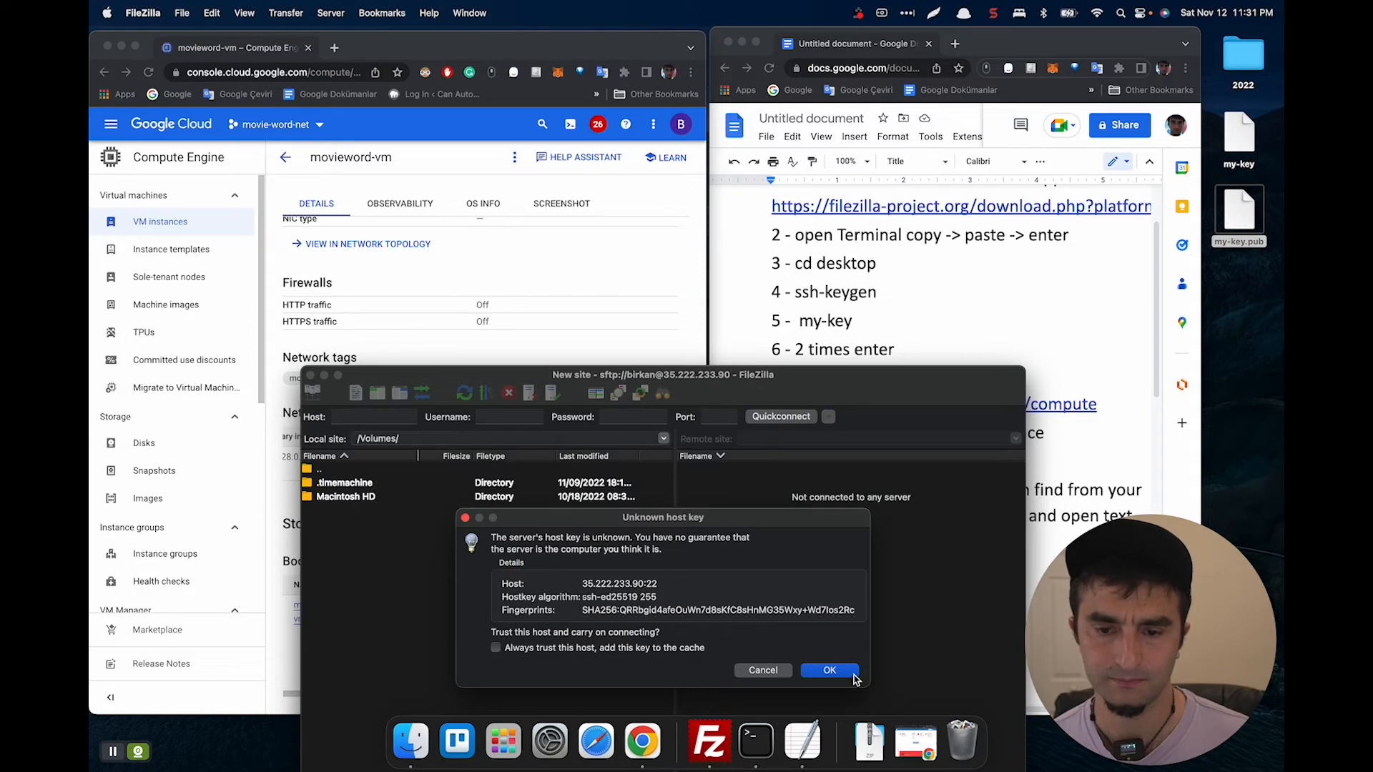
{"action": "left_click", "coordinate": [830, 669]}
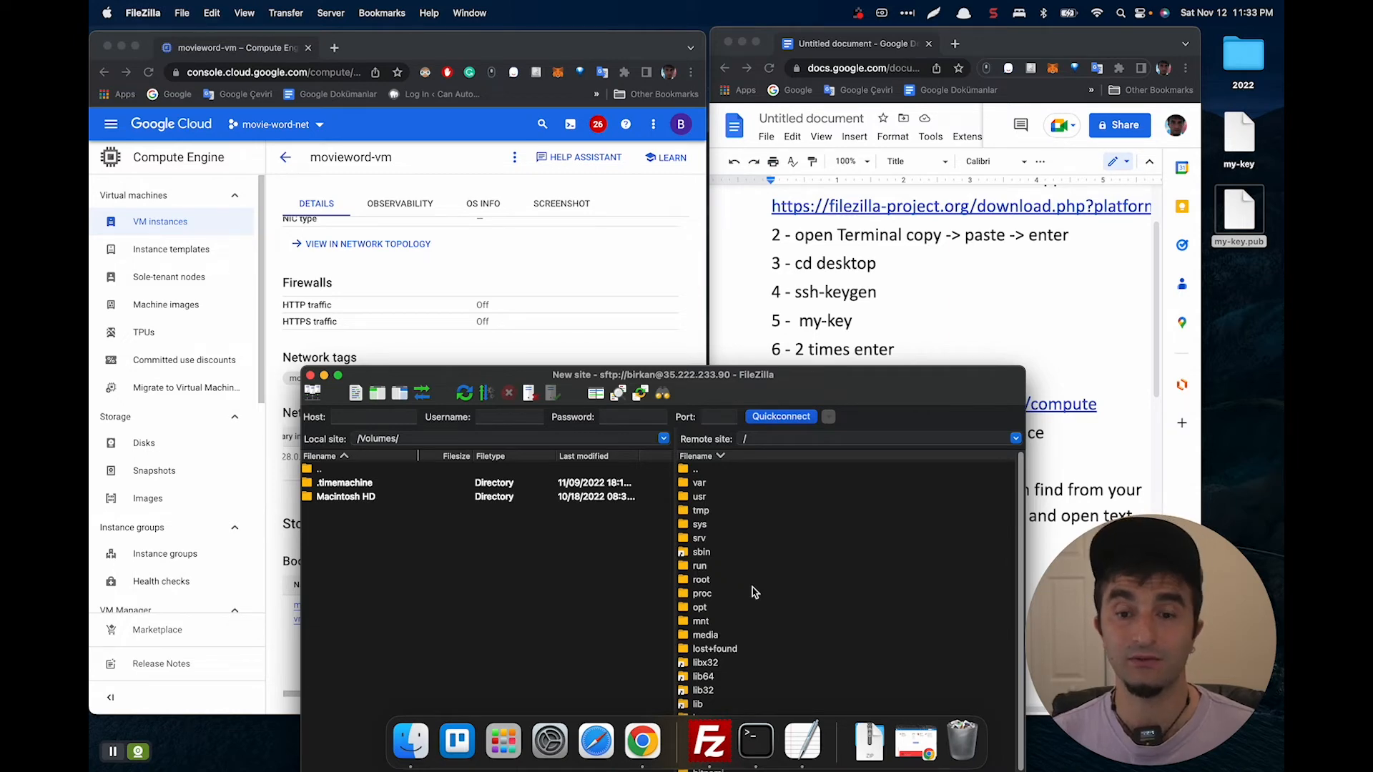
{"action": "mouse_move", "coordinate": [1045, 262]}
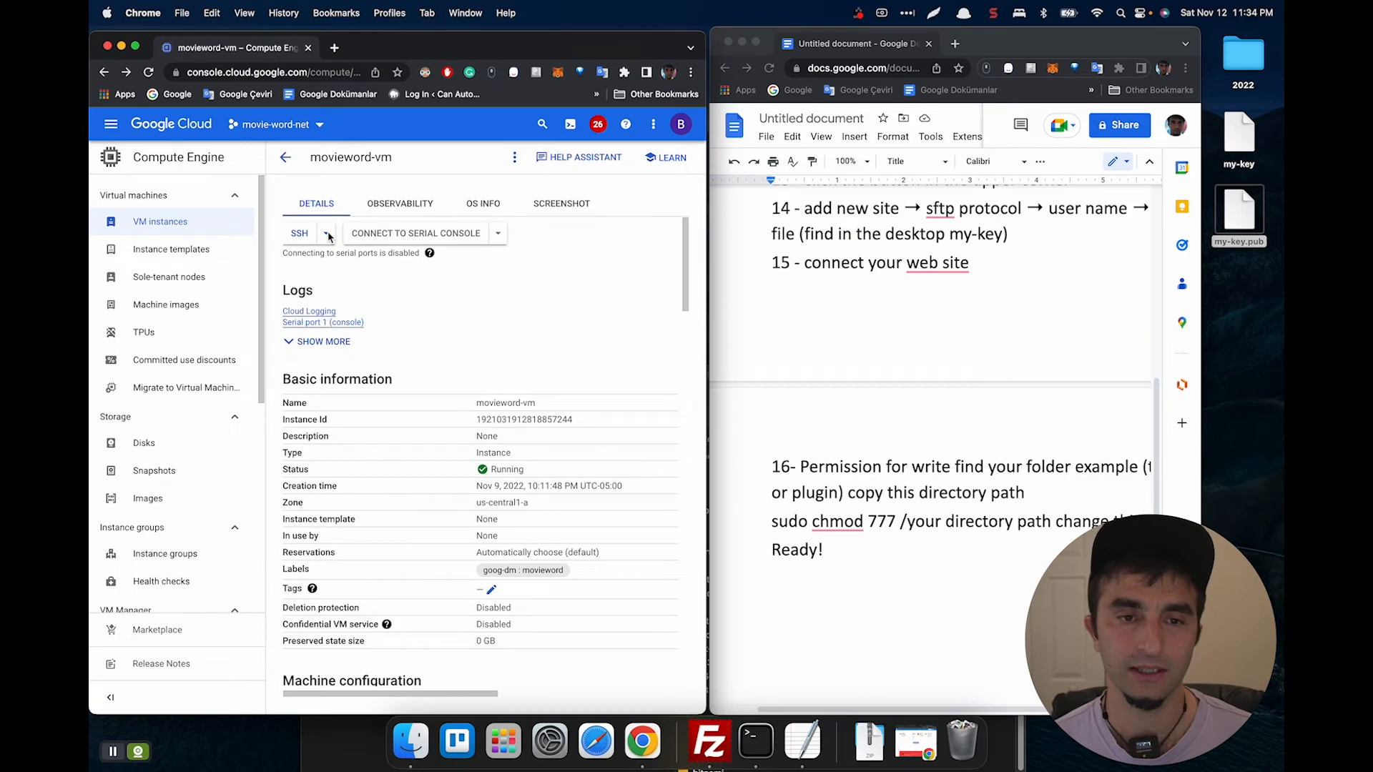
Start an in-browser SSH session on movieword-vm with sudo chmod 777 entered at the prompt.
{"action": "left_click", "coordinate": [326, 233]}
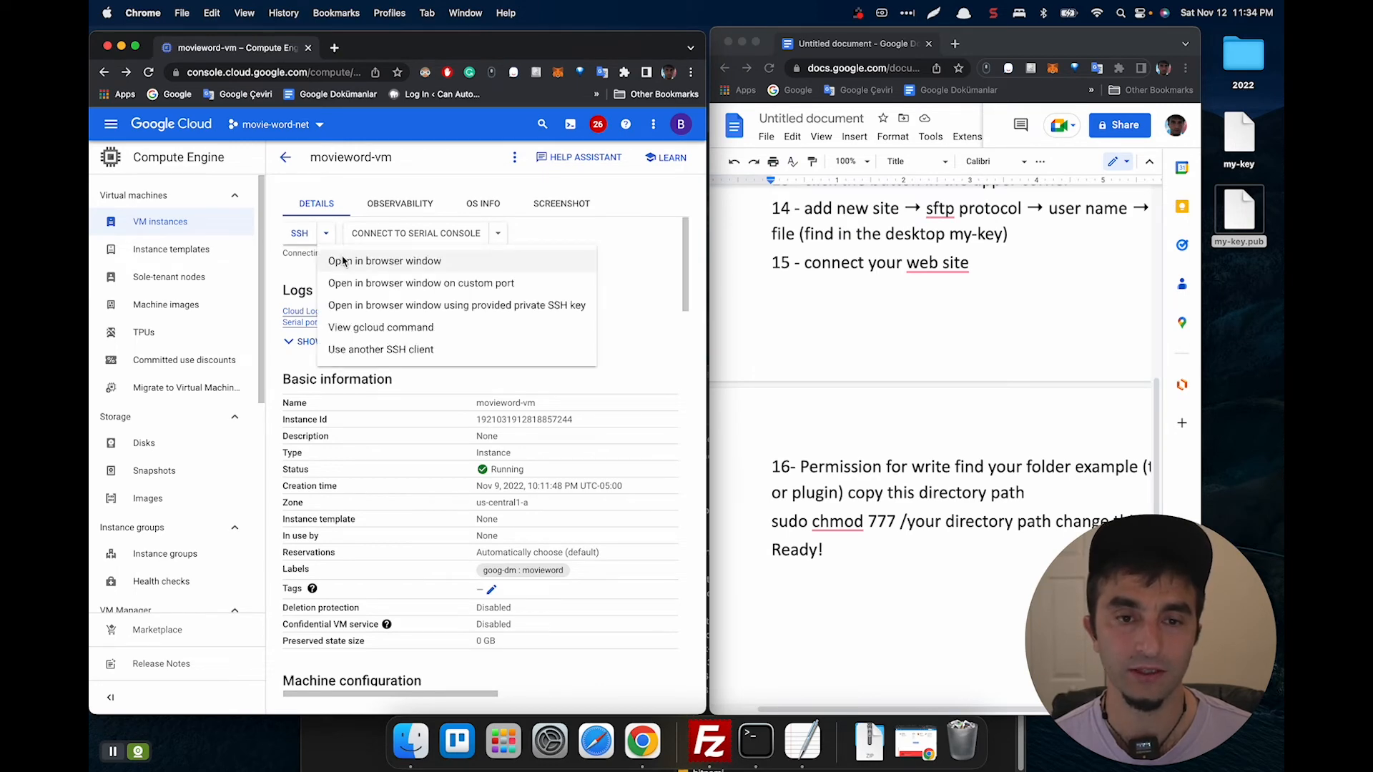
{"action": "left_click", "coordinate": [385, 261]}
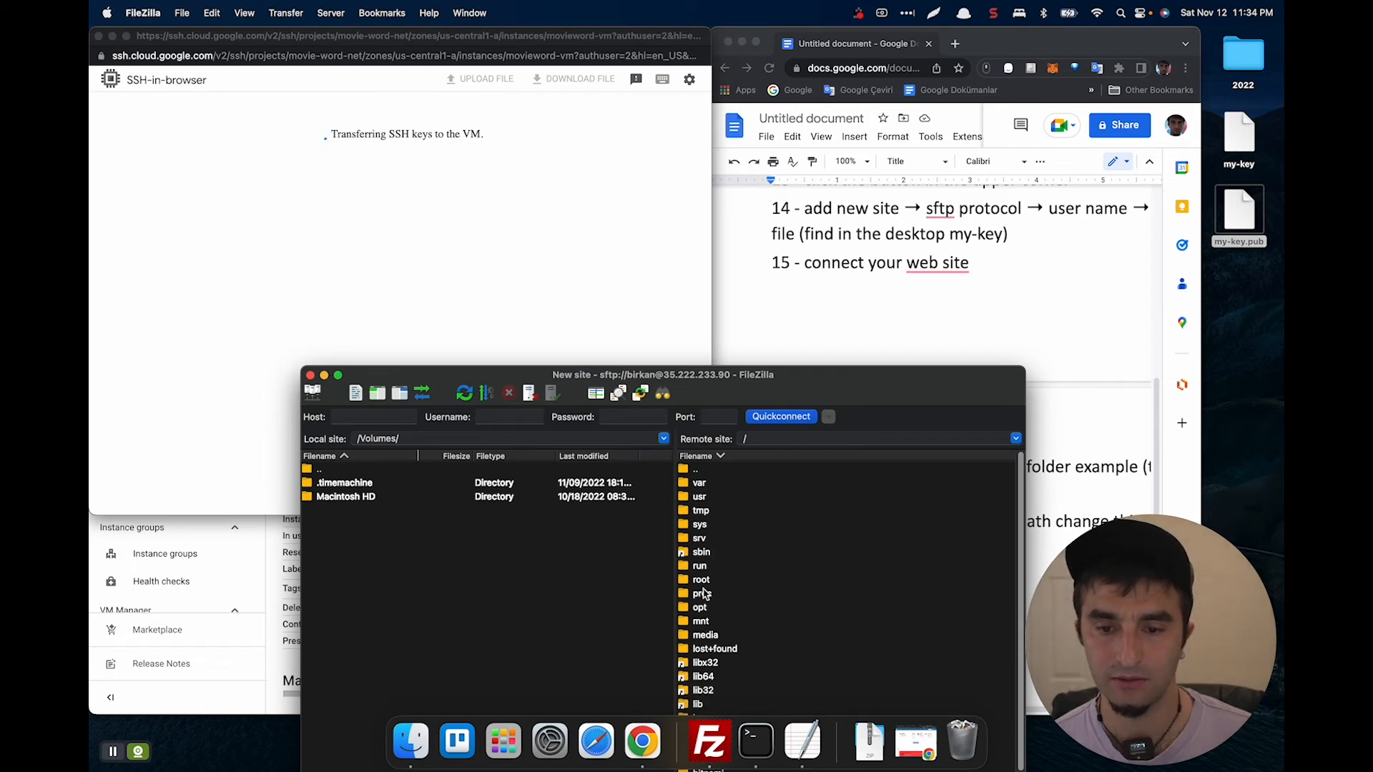
{"action": "double_click", "coordinate": [699, 606]}
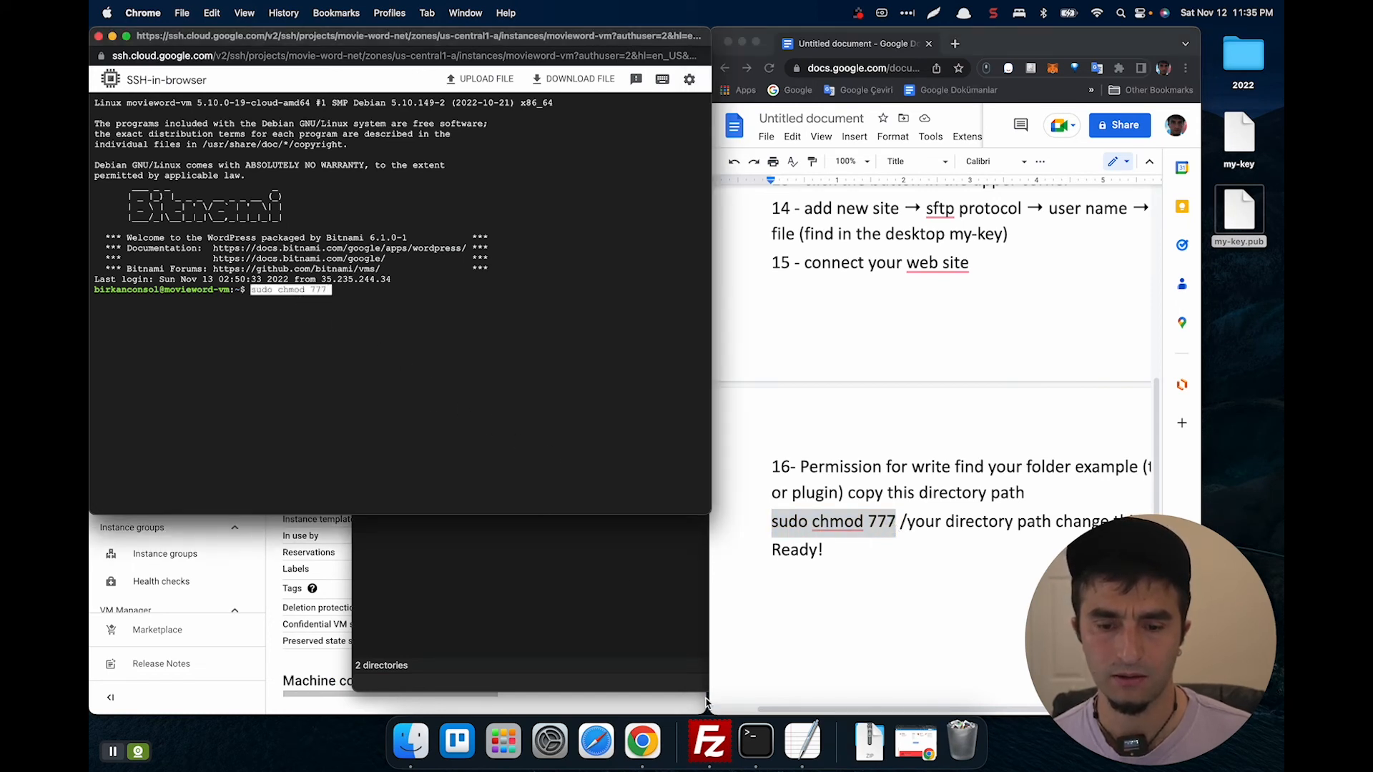
Run sudo chmod 777 on /bitnami/wordpress/wp-content/themes in the SSH session.
{"action": "left_click", "coordinate": [709, 741]}
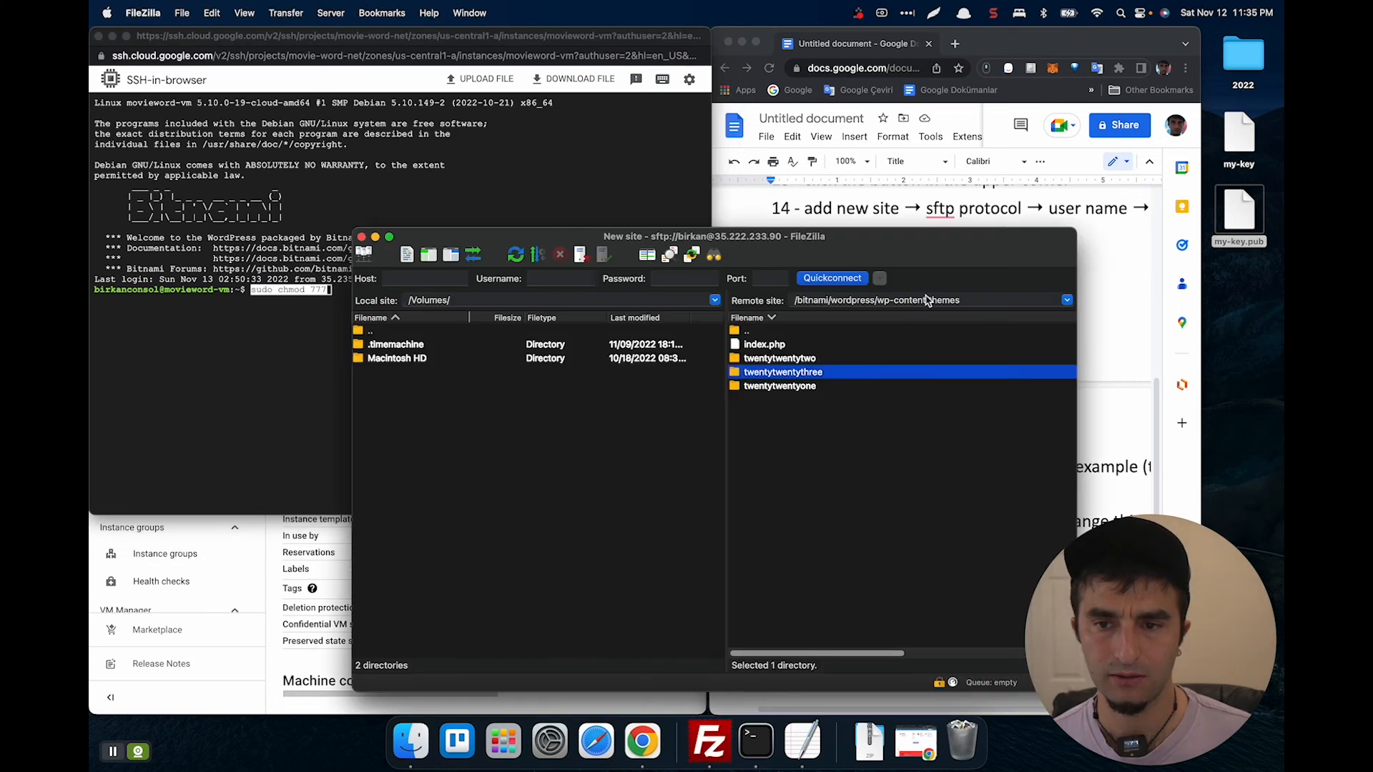
{"action": "left_click", "coordinate": [926, 301]}
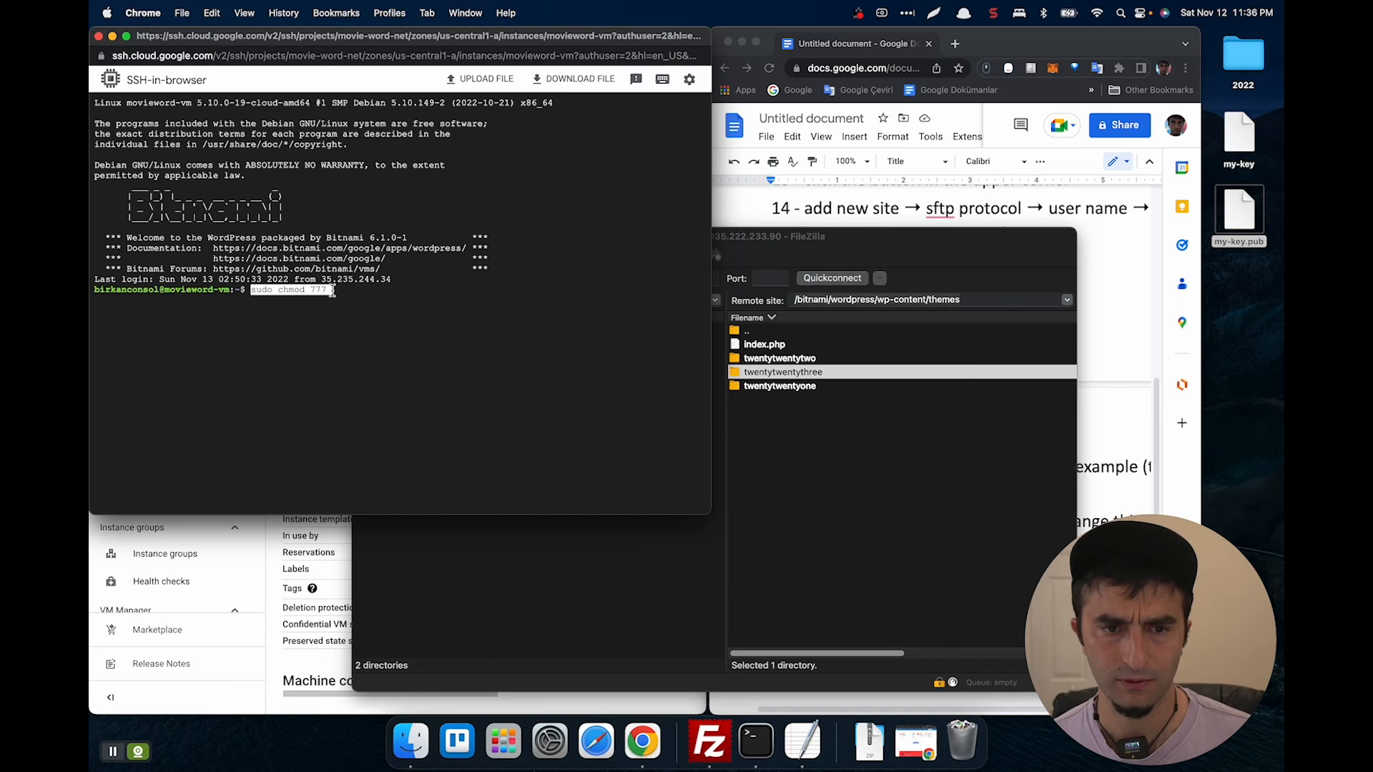
{"action": "type", "text": "/bitnami/wordpress/wp-content/themes"}
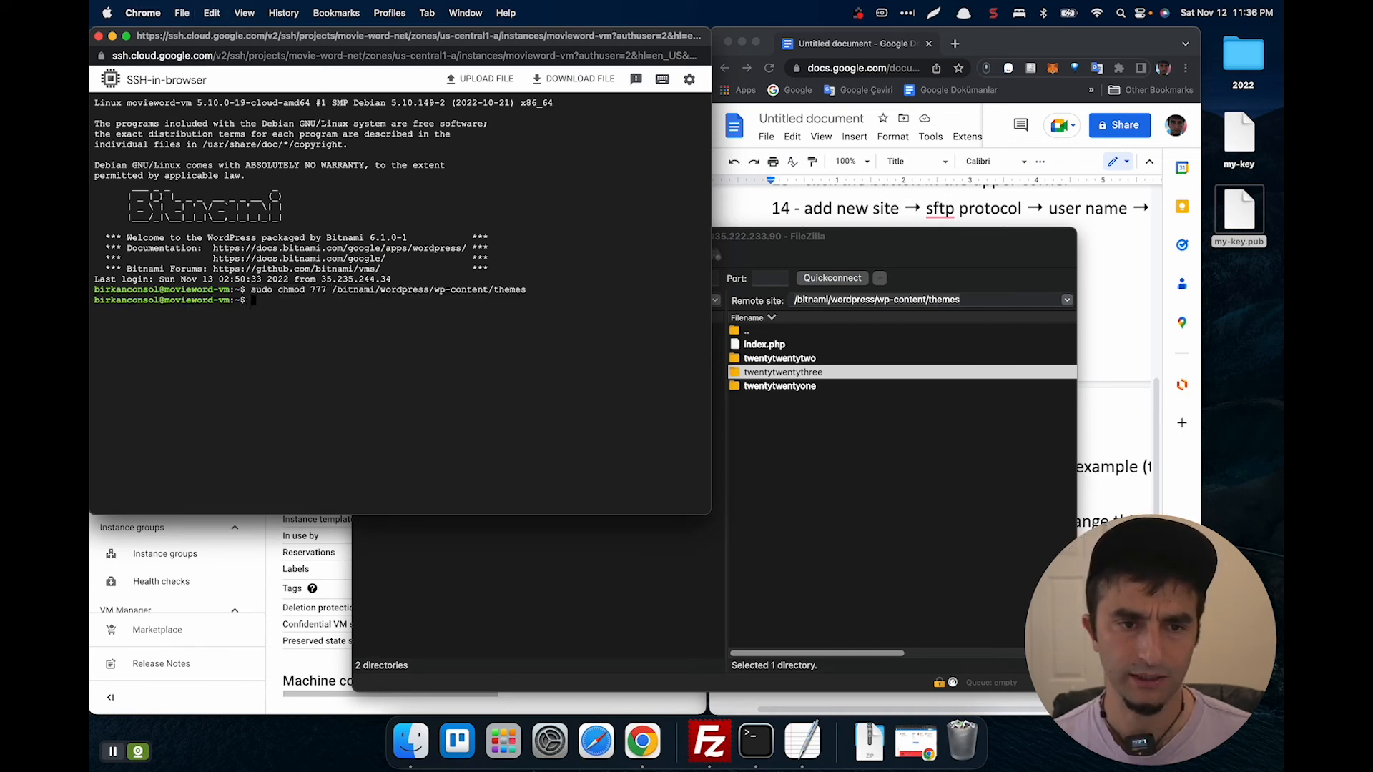
{"action": "mouse_move", "coordinate": [575, 320]}
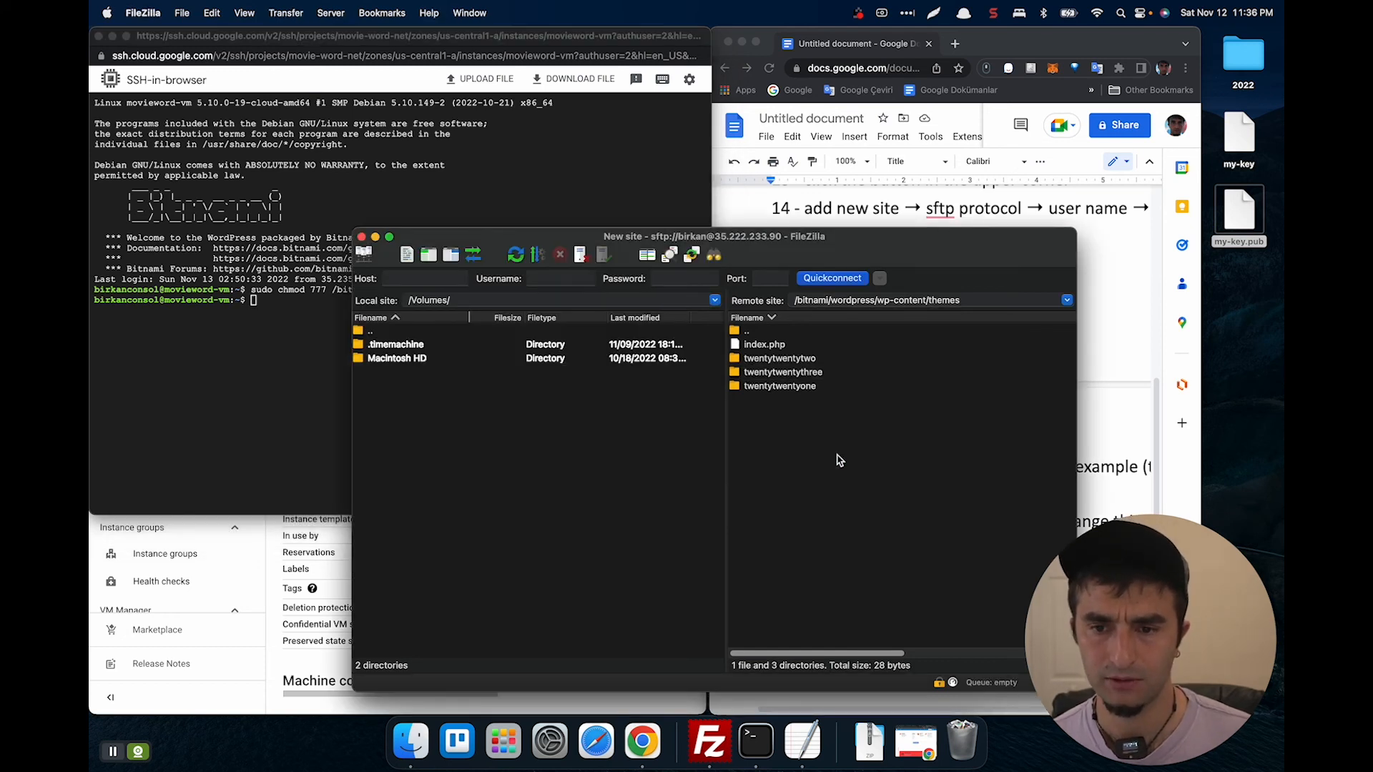
Create an empty remote file named test in the themes folder to confirm it is writable.
{"action": "right_click", "coordinate": [840, 461]}
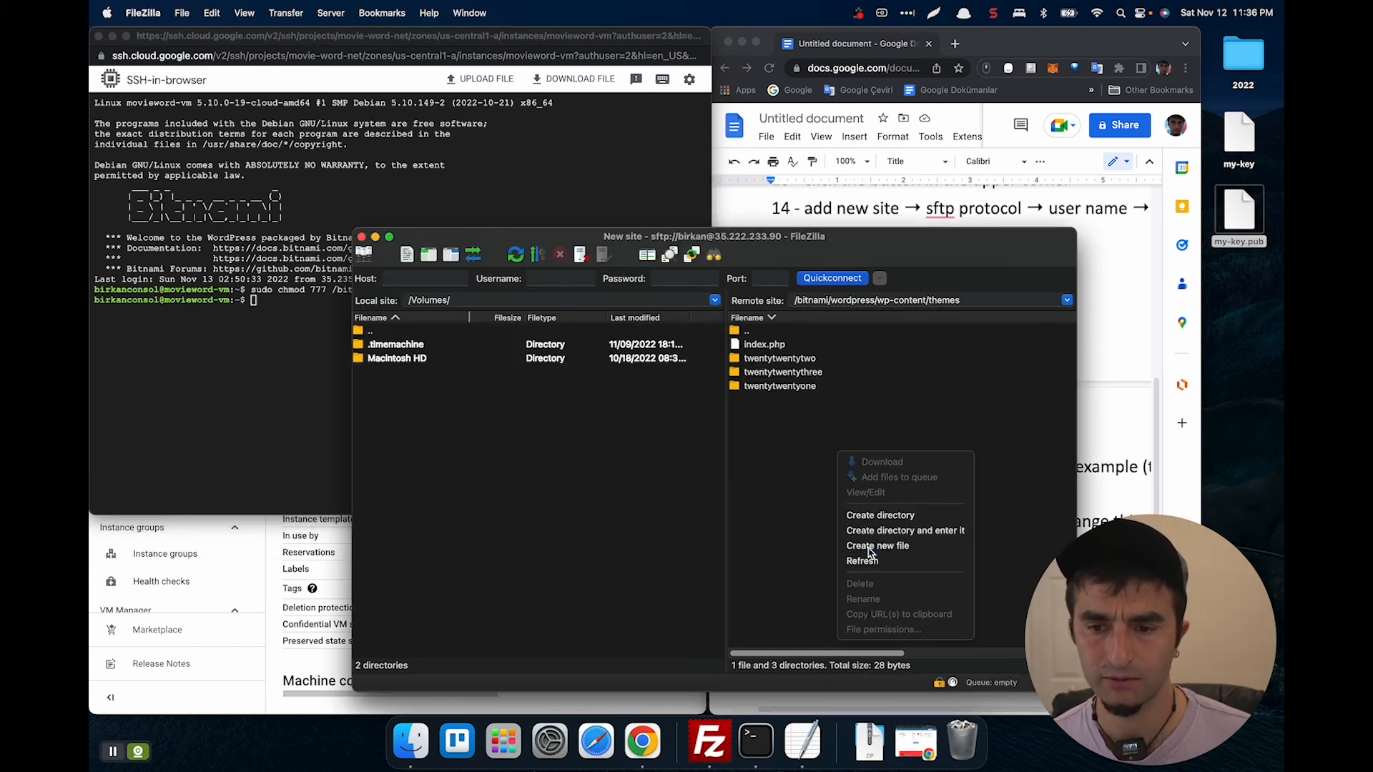
{"action": "left_click", "coordinate": [878, 546]}
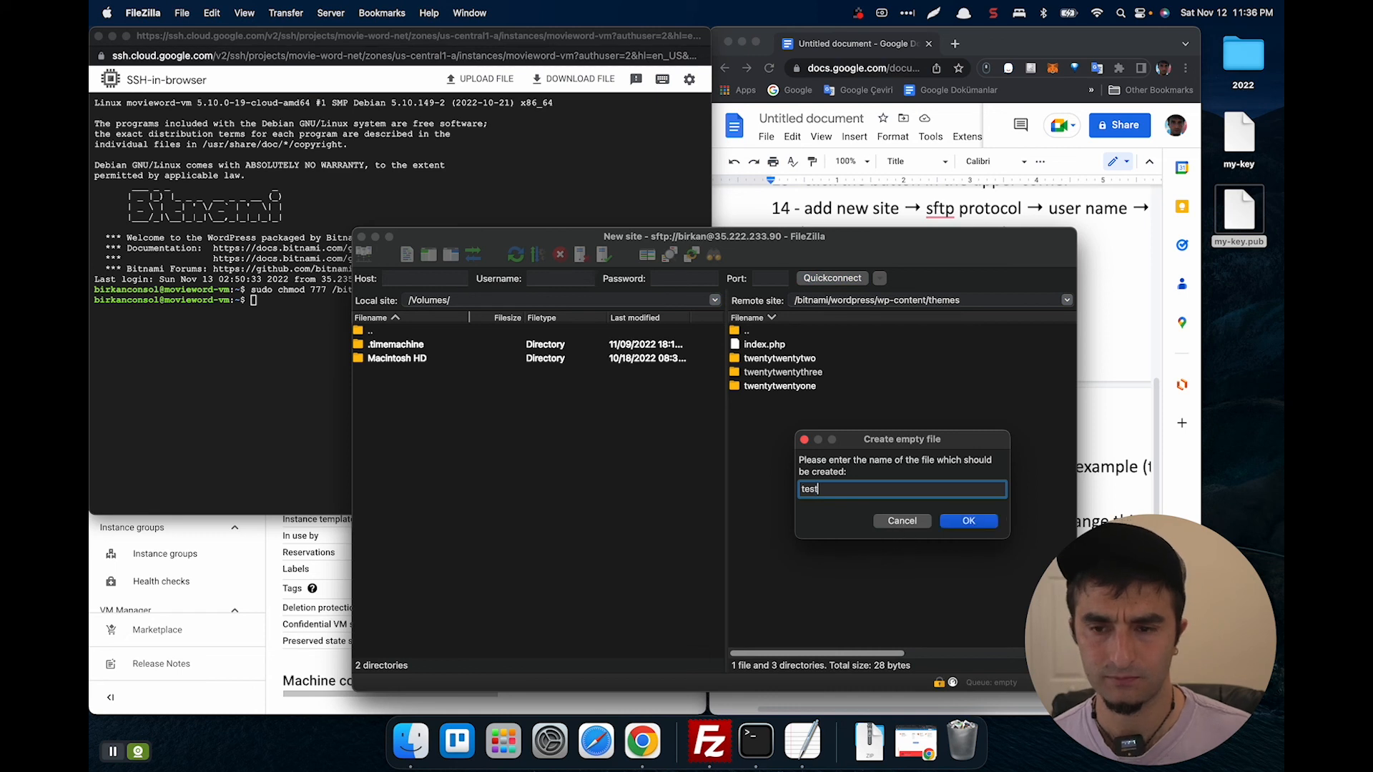
{"action": "left_click", "coordinate": [968, 521]}
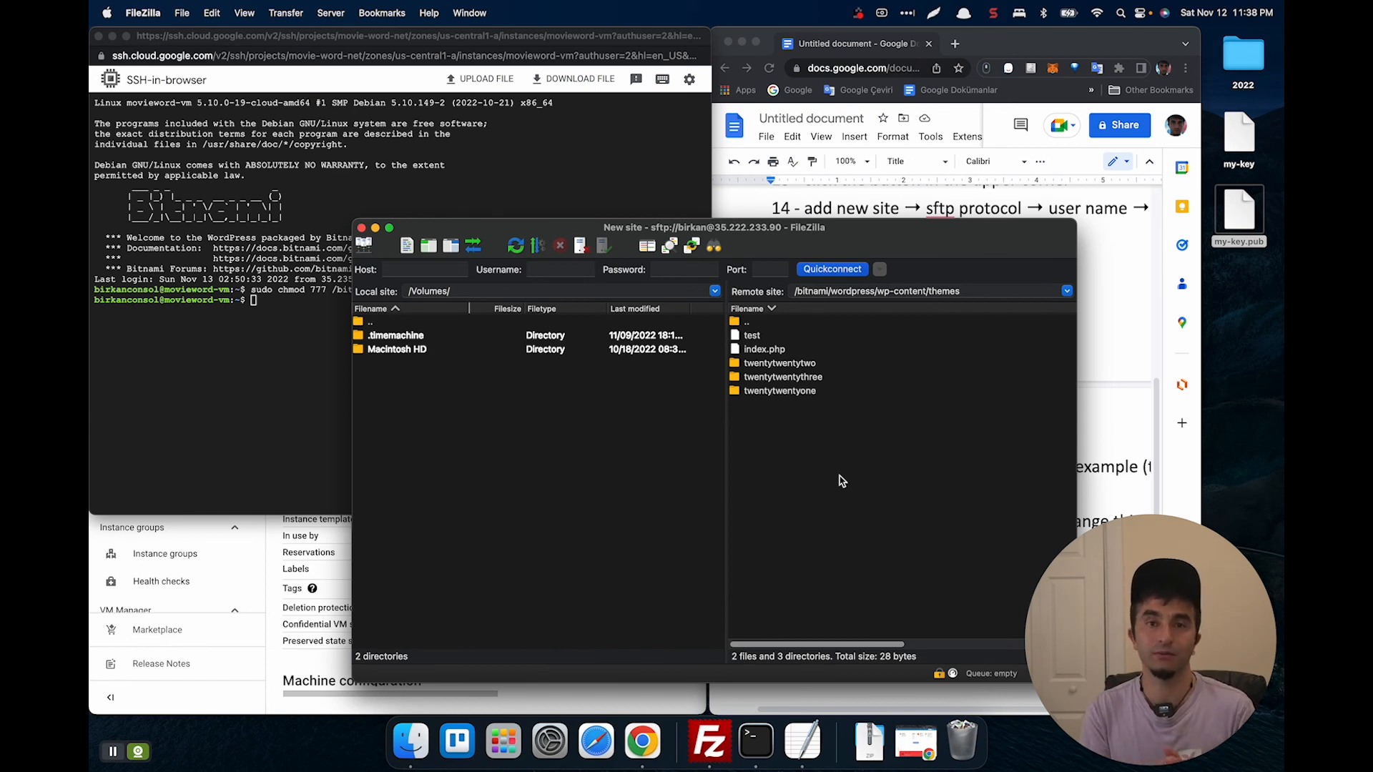
{"action": "left_click", "coordinate": [978, 13]}
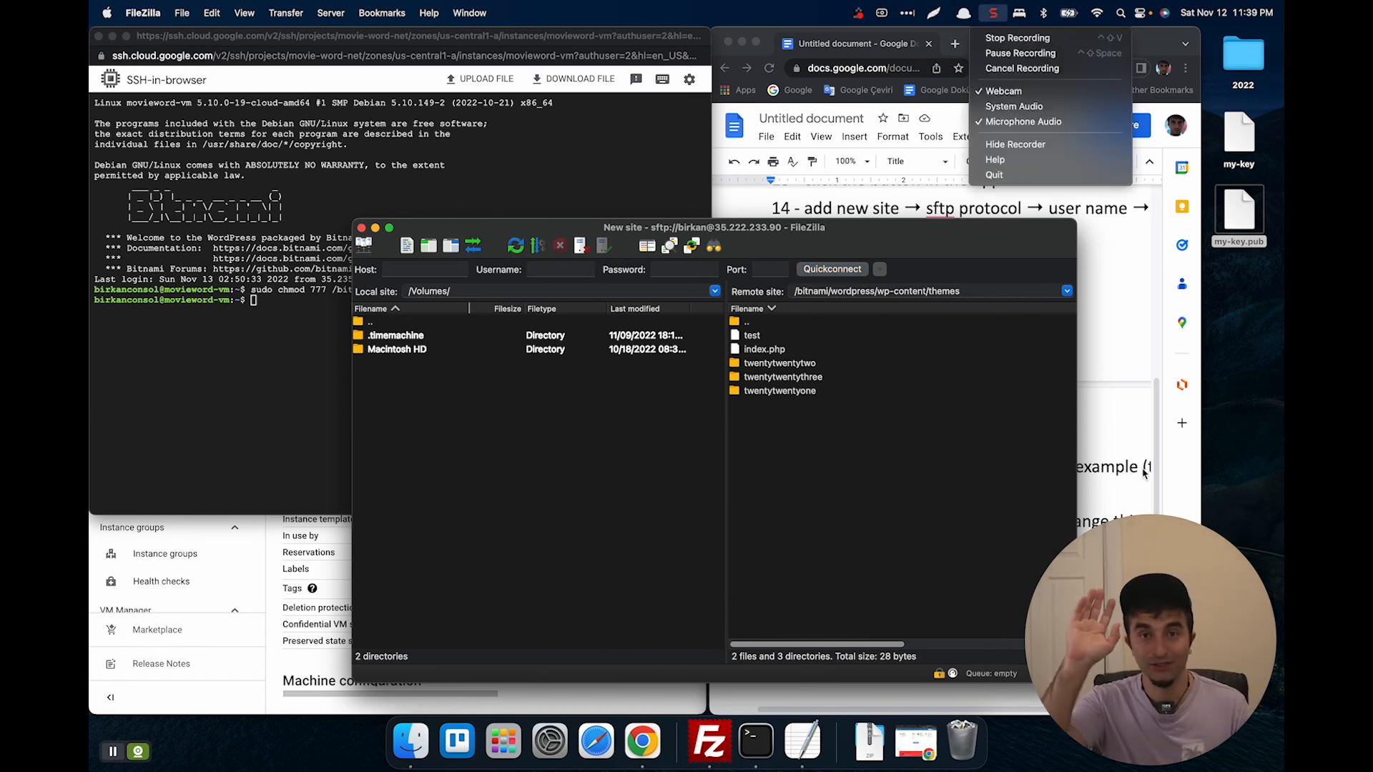